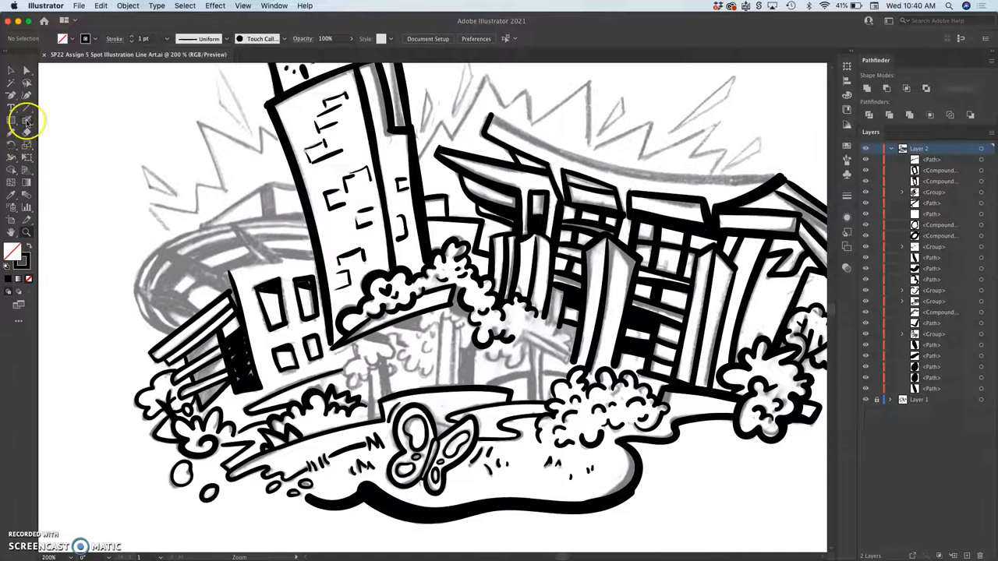
Drag the Blob Brush Fidelity slider fully to Accurate in its tool options.
double_click(26, 121)
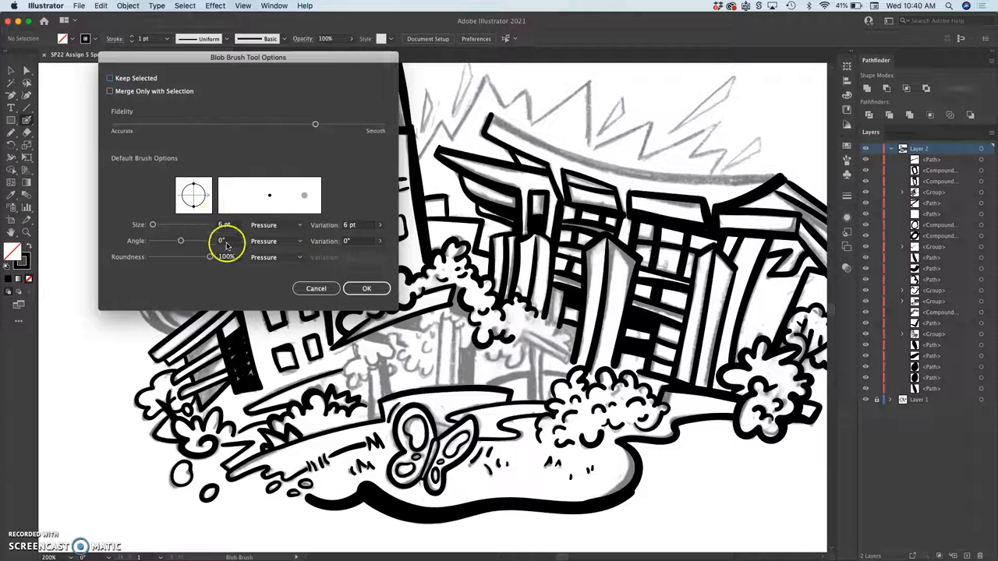
mouse_move(298, 224)
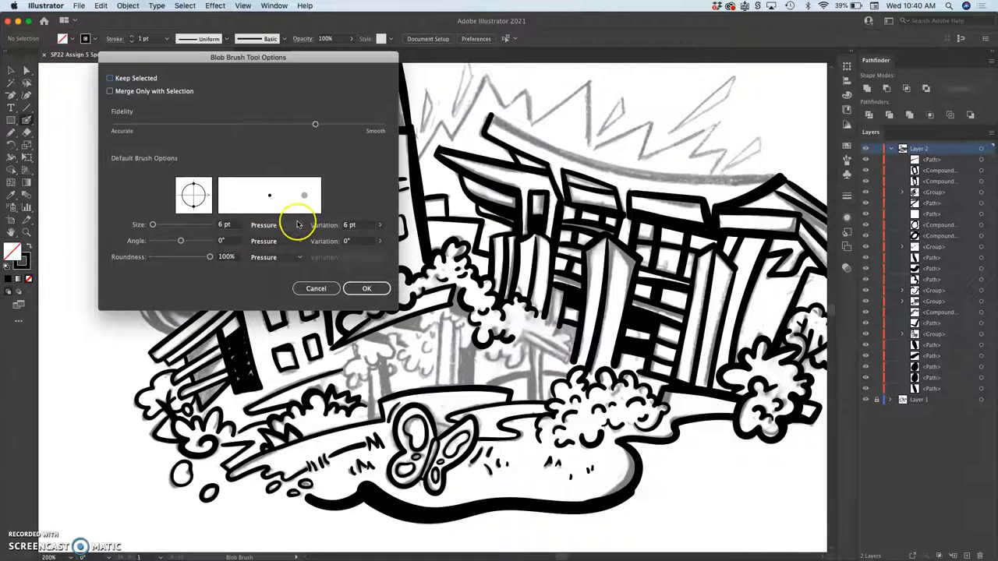
mouse_move(337, 226)
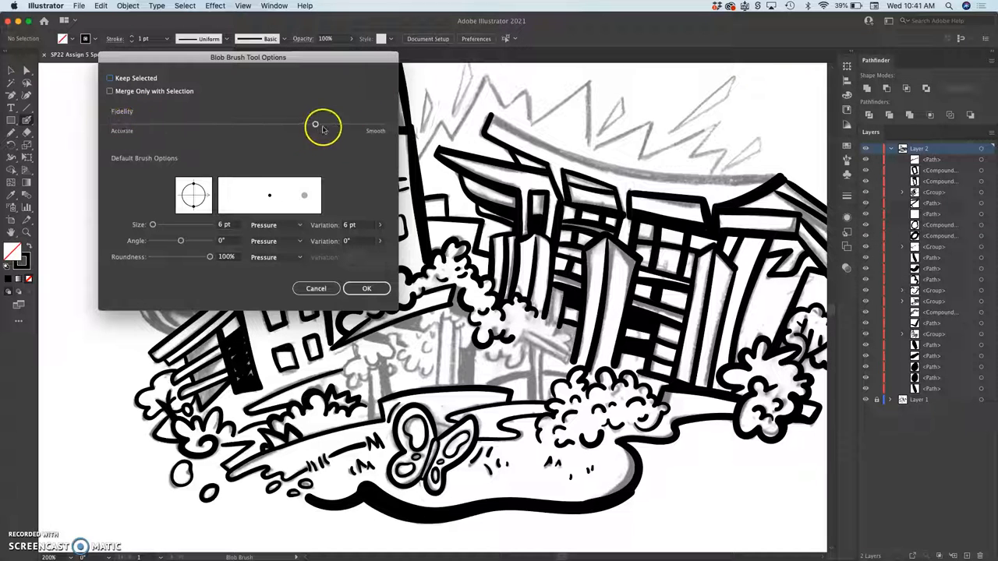
drag(315, 124, 259, 131)
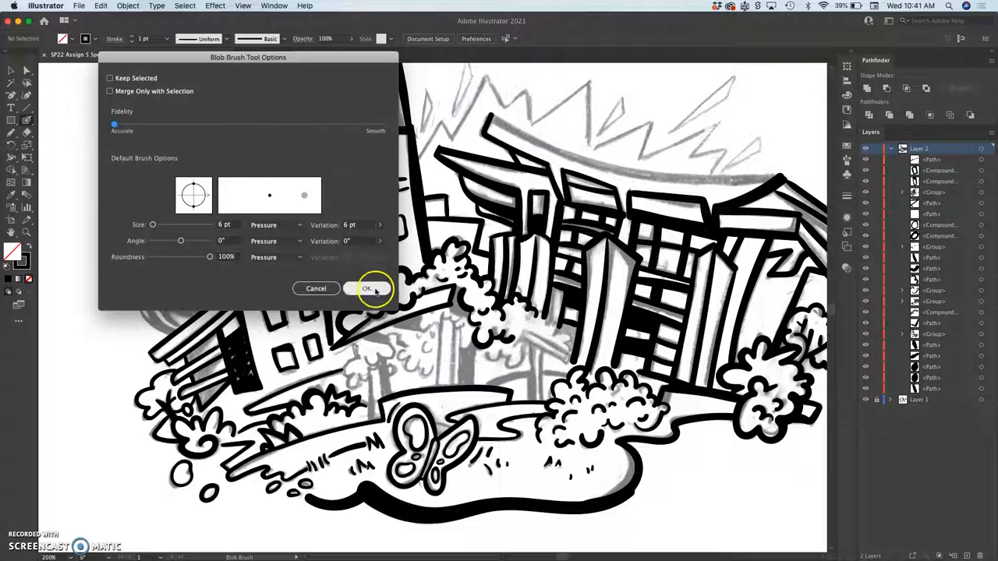
Confirm the brush options and trace the stadium's outer curved rim in bold black.
click(367, 289)
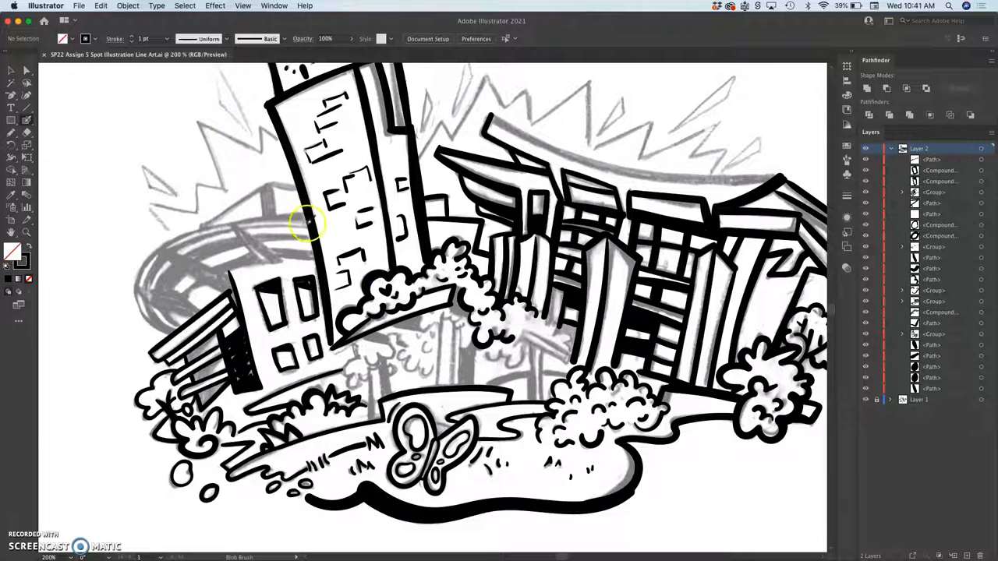
drag(304, 222, 173, 241)
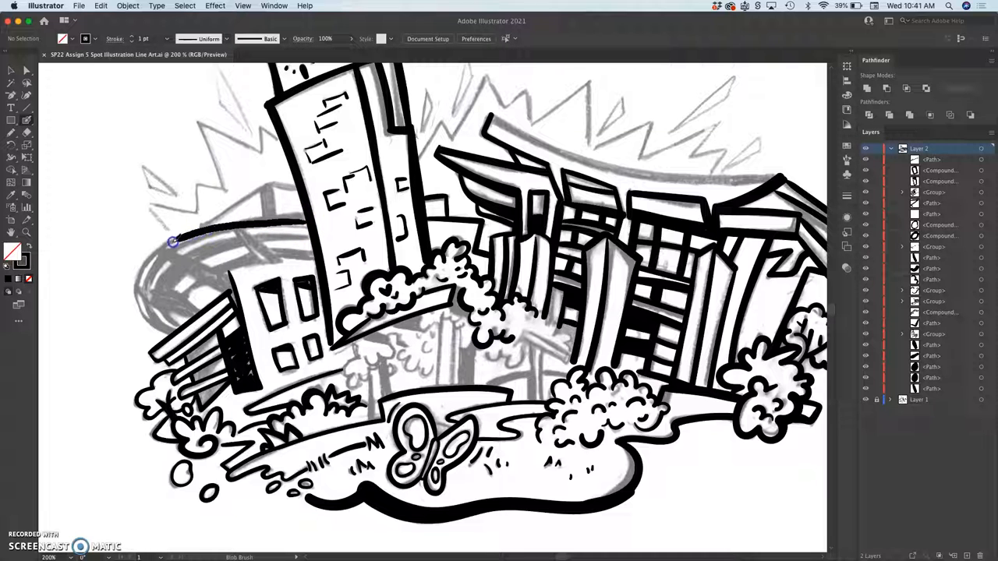
drag(176, 242, 171, 335)
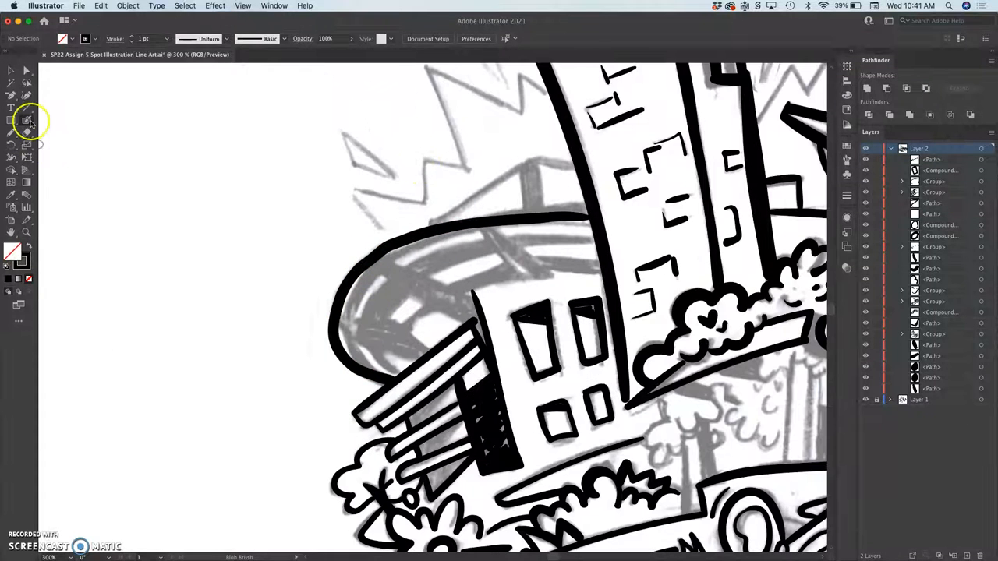
Reopen the Blob Brush options and move Fidelity toward Smooth.
double_click(26, 121)
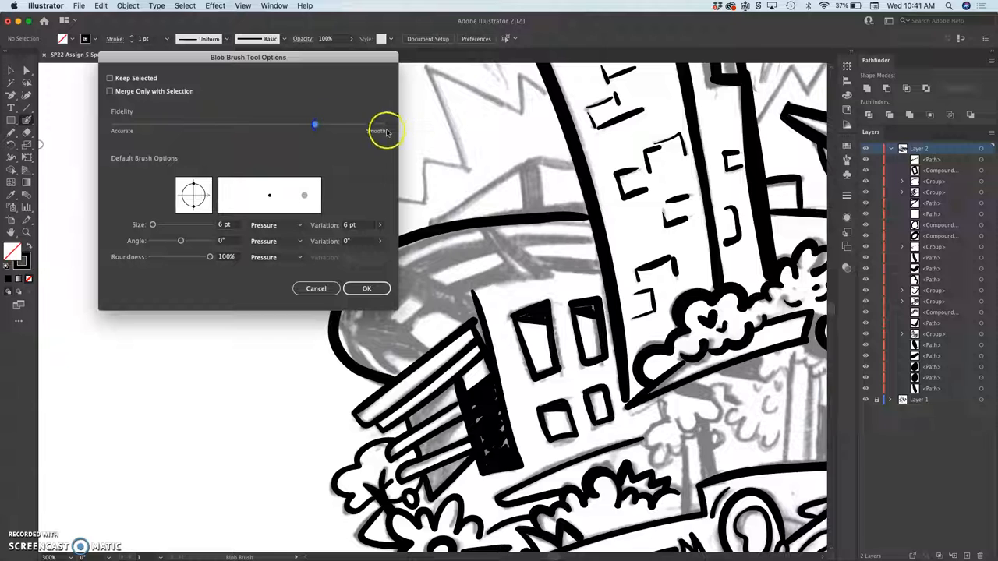
click(366, 289)
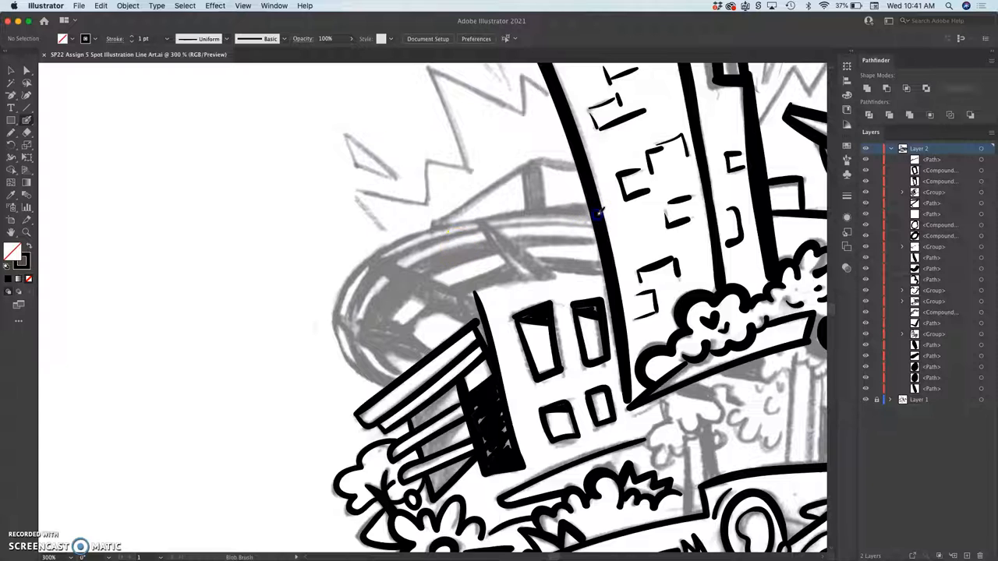
Ink the stadium's outer curved rim and two roof struts toward the short building.
drag(592, 210, 393, 243)
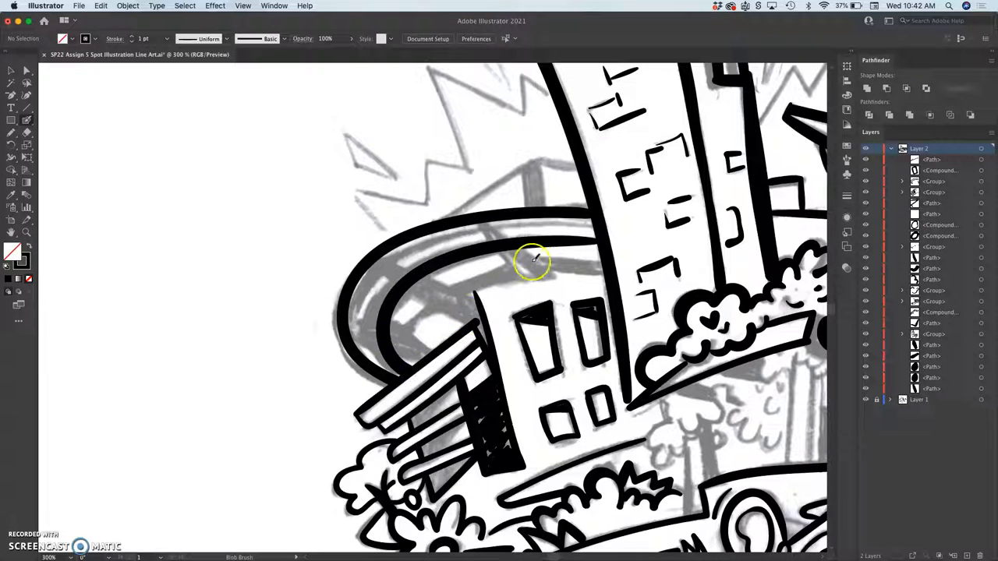
mouse_move(349, 325)
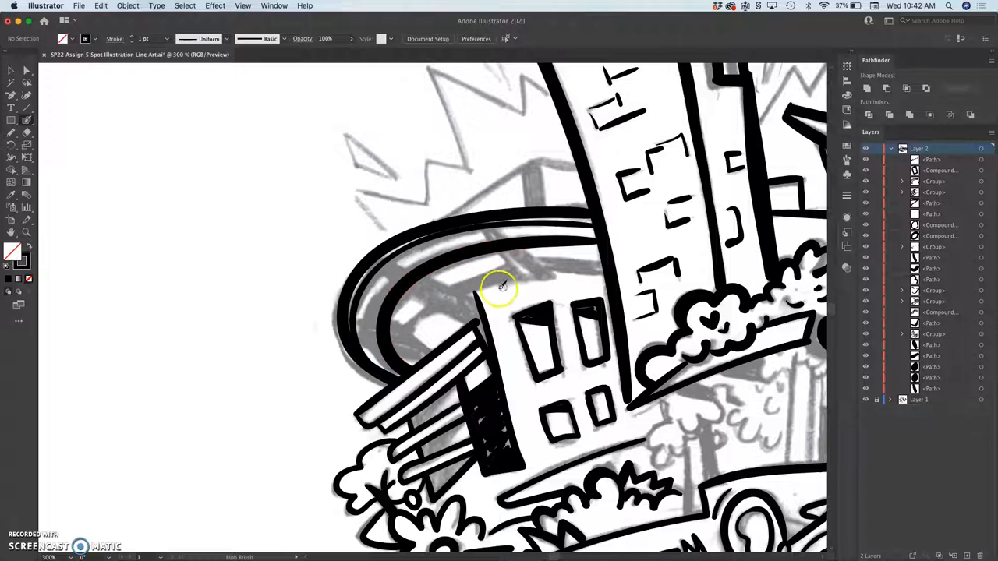
mouse_move(441, 265)
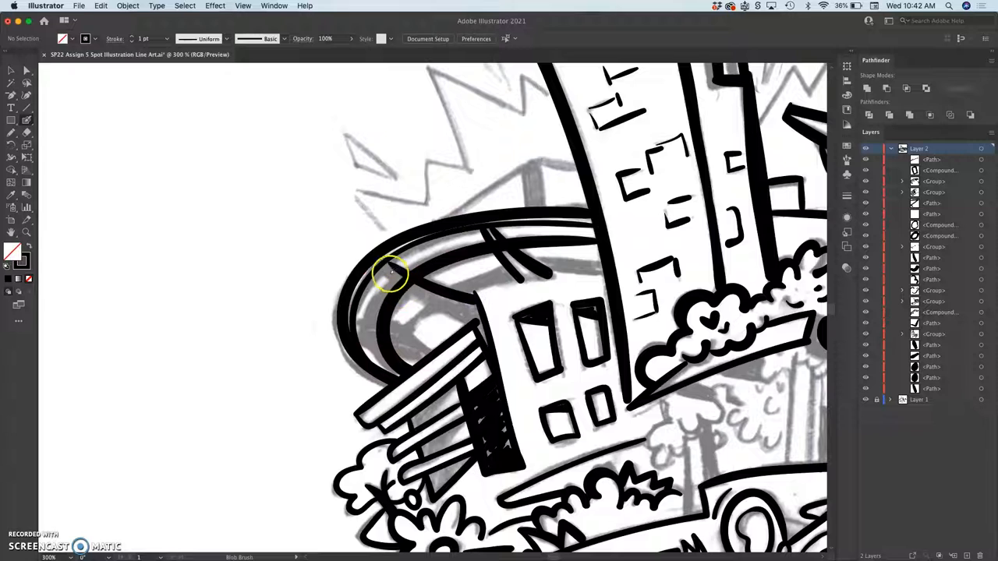
drag(382, 265, 460, 312)
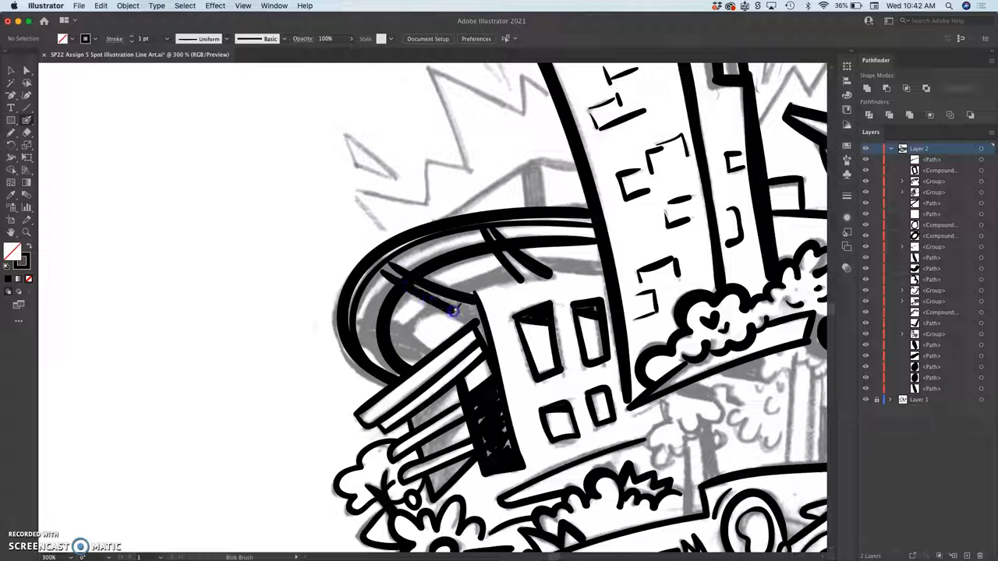
drag(437, 304, 479, 324)
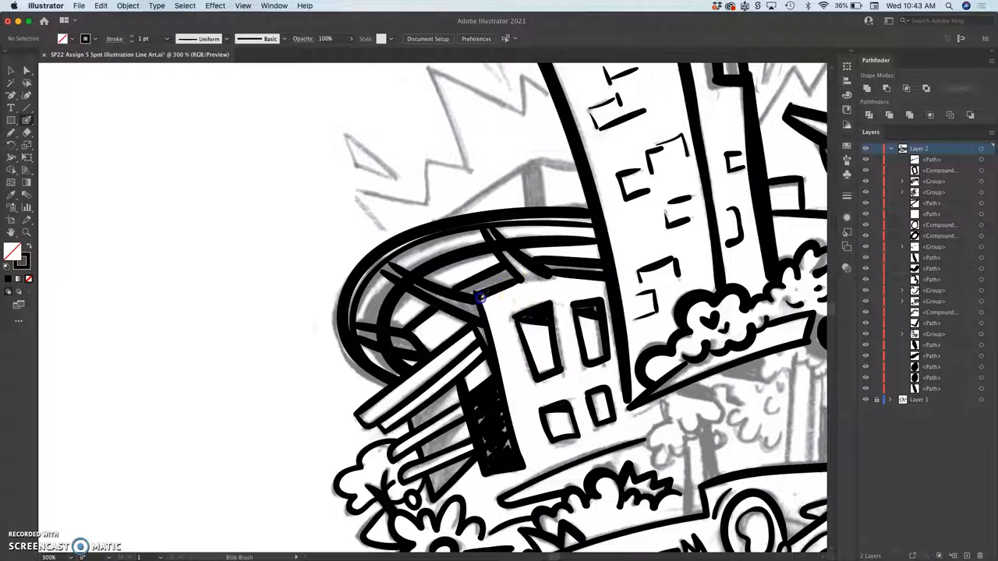
Add stadium grid lines, then fill and smooth the ink along the building's roof edge.
drag(480, 297, 600, 269)
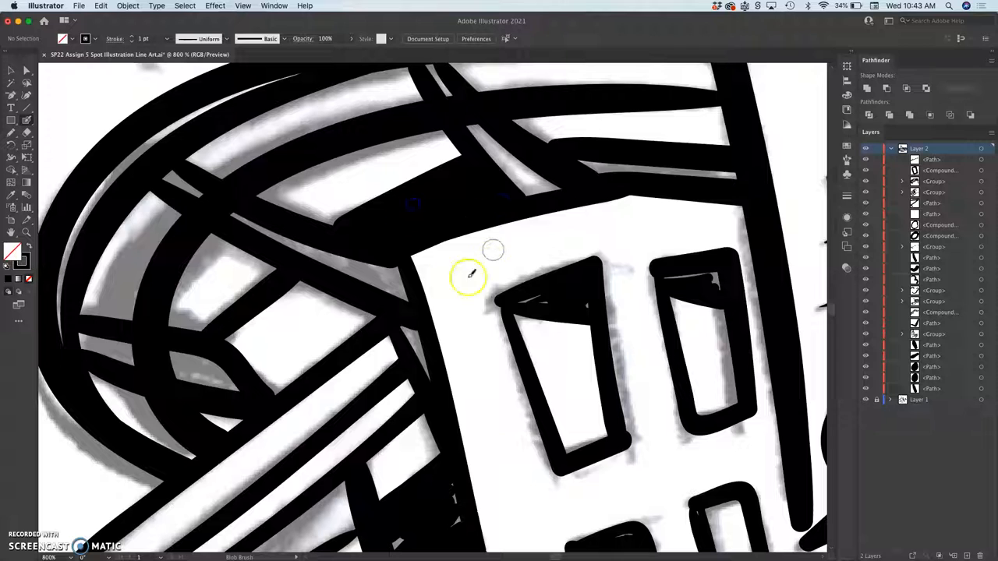
drag(467, 277, 417, 339)
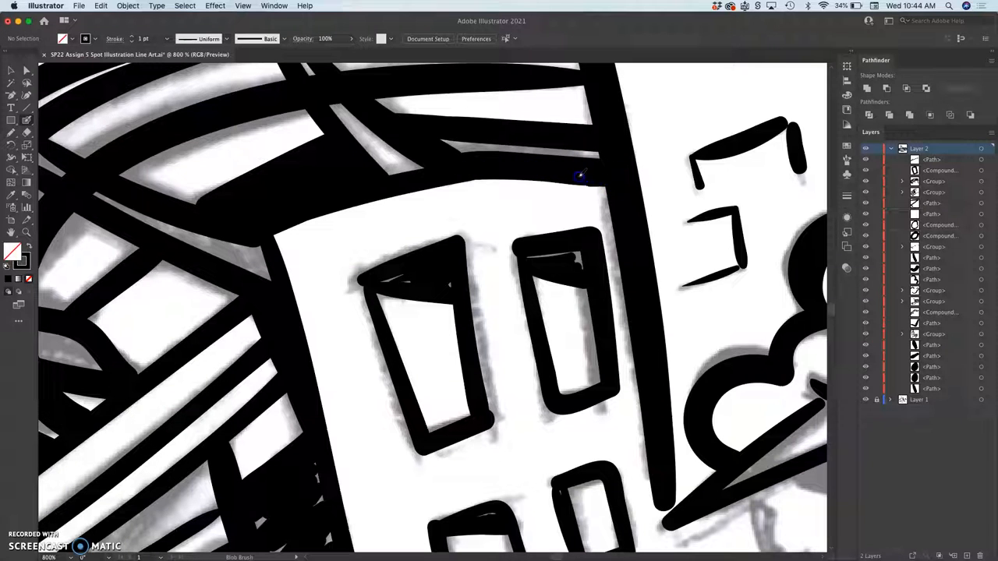
drag(581, 176, 335, 199)
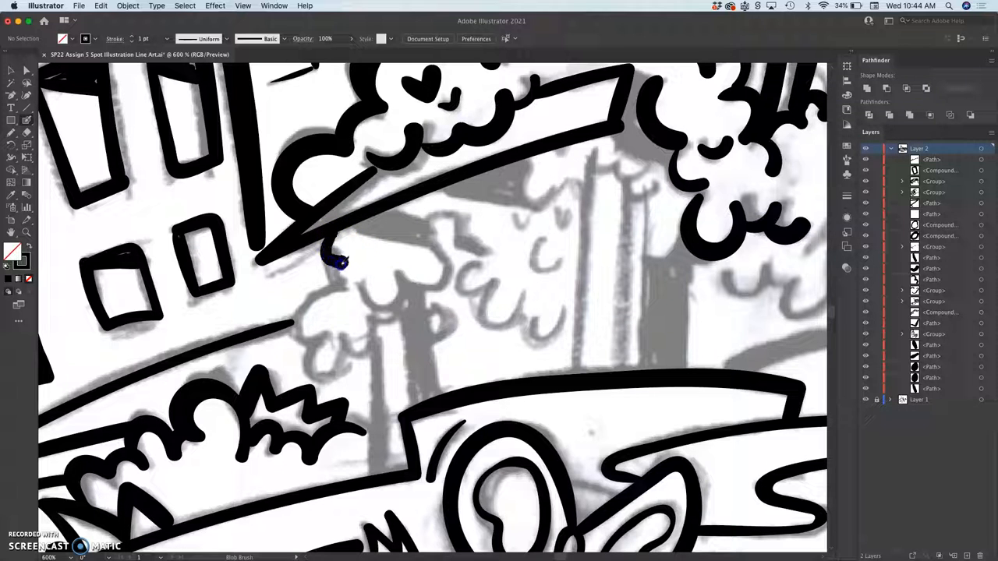
Outline the gray tree's bumpy canopy below the bushes and add a curled leaf.
drag(335, 257, 327, 332)
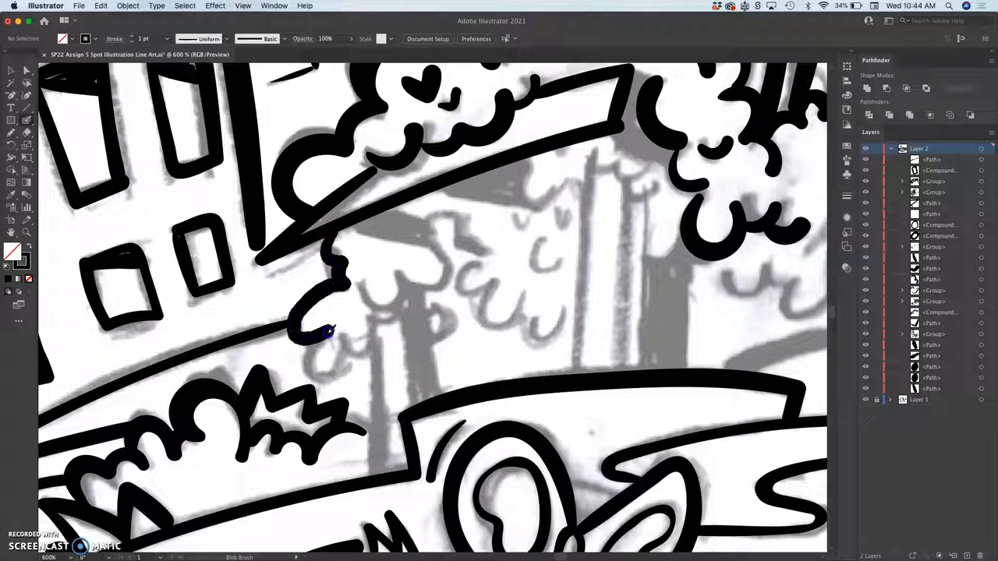
drag(327, 332, 378, 328)
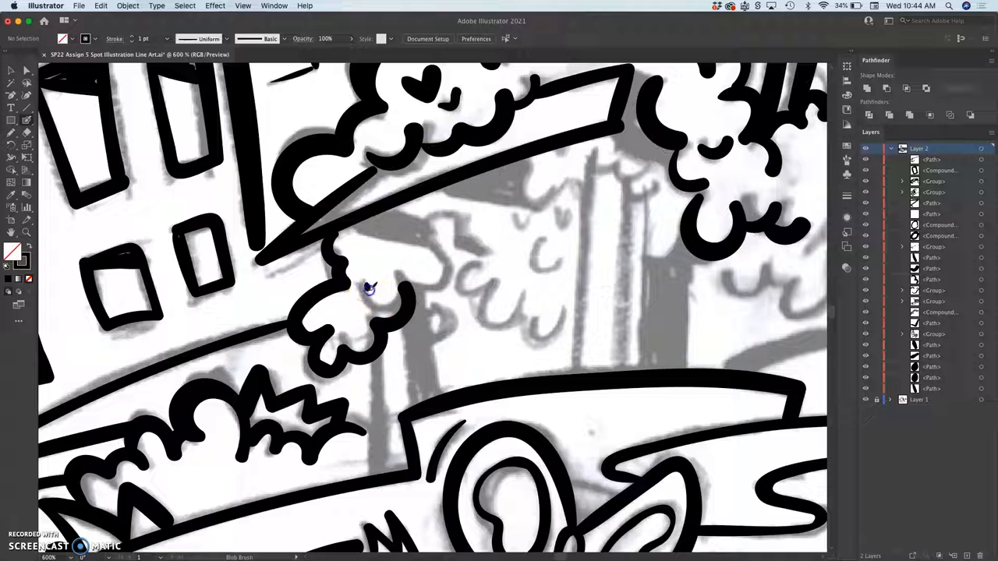
drag(370, 289, 448, 262)
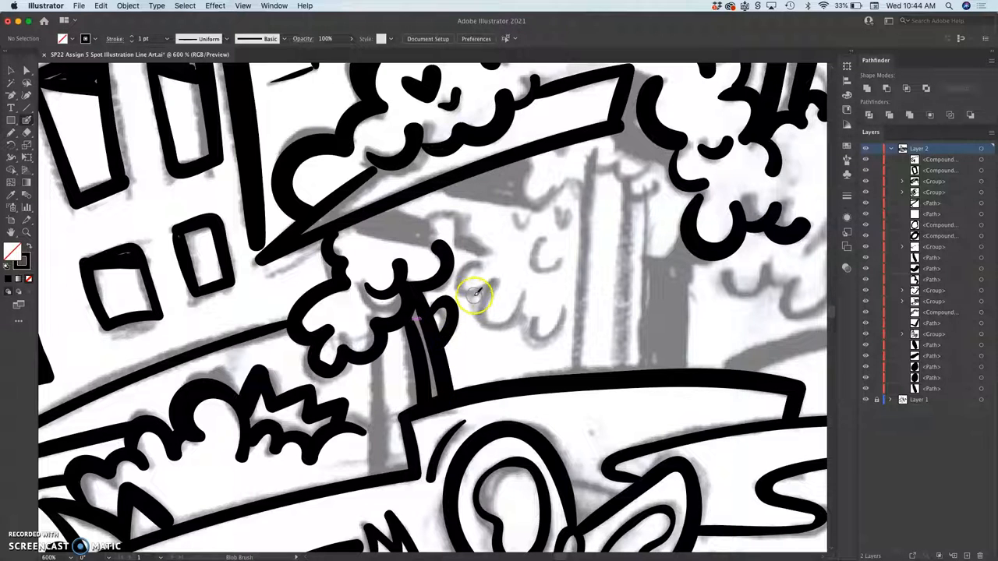
mouse_move(471, 286)
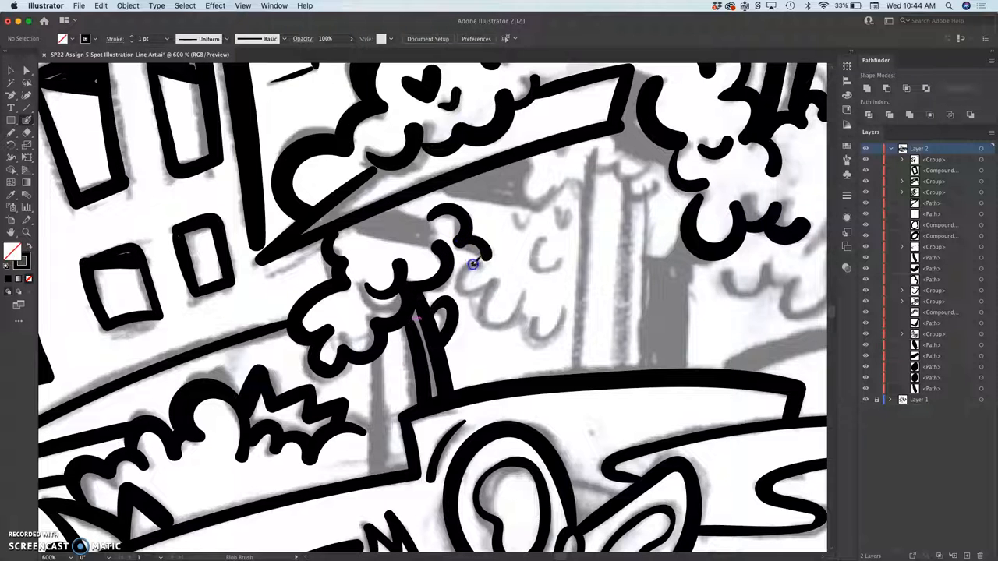
drag(472, 263, 530, 303)
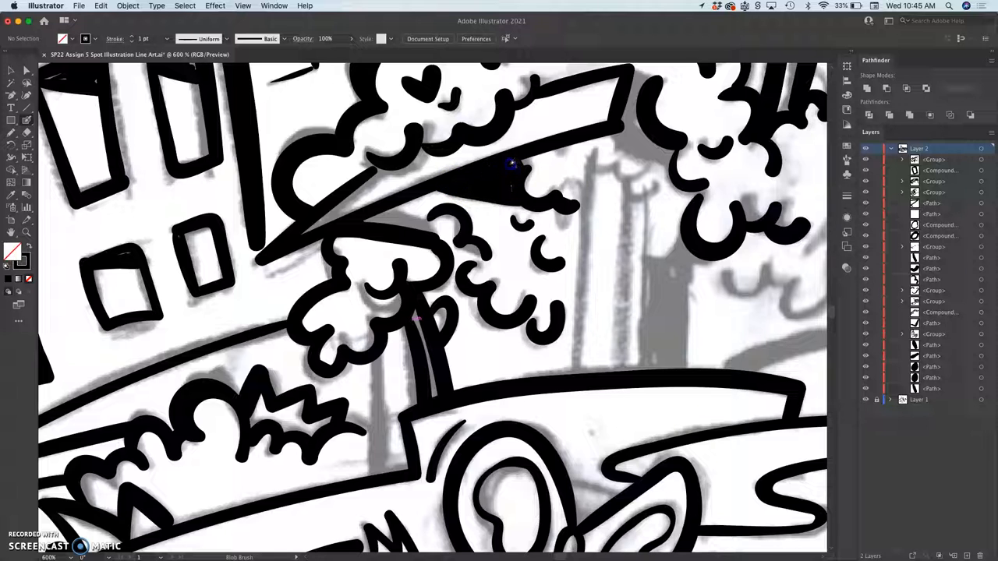
mouse_move(530, 163)
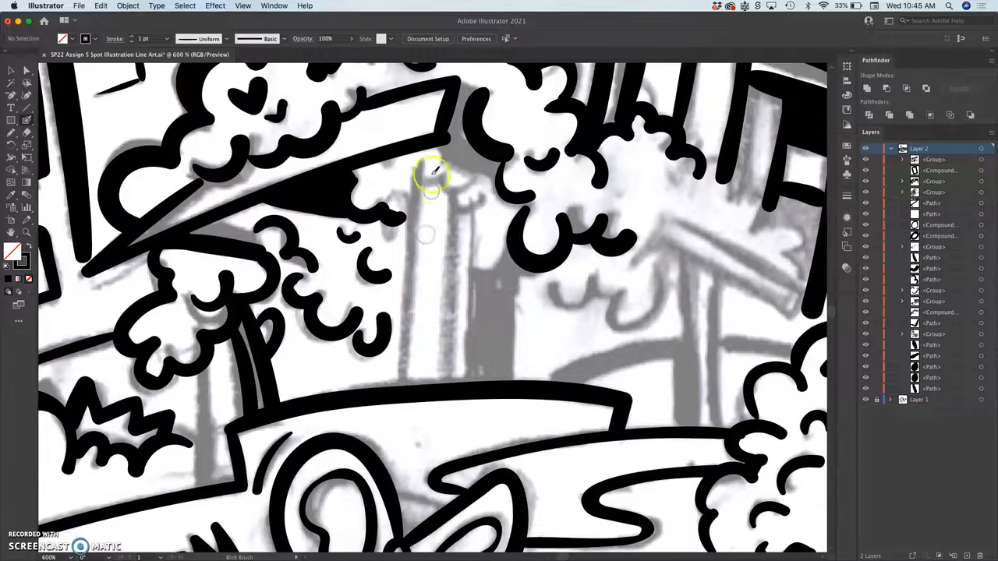
Draw scallops along the second tree's canopy edge and two leaf curls beneath it.
drag(417, 156, 417, 281)
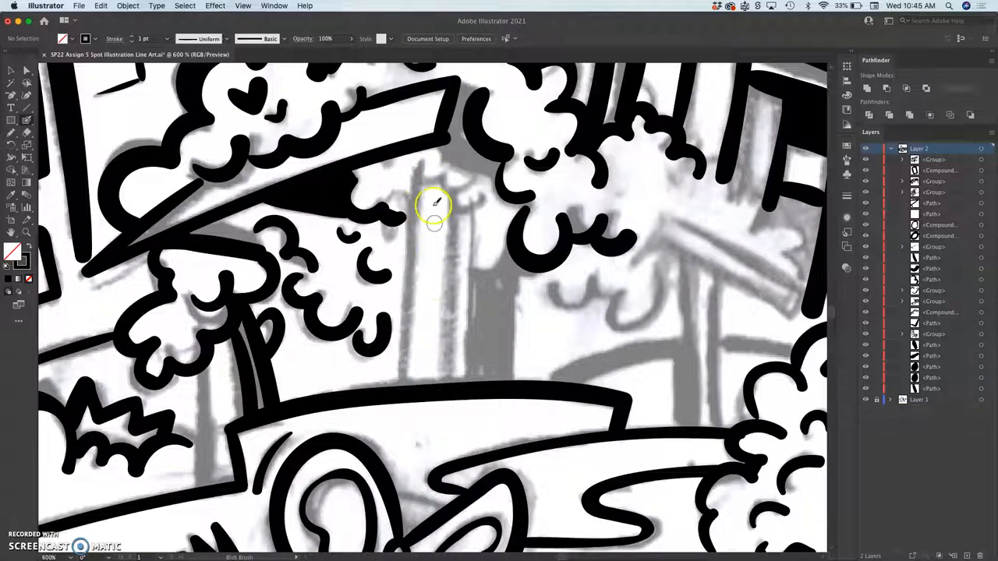
drag(432, 206, 398, 390)
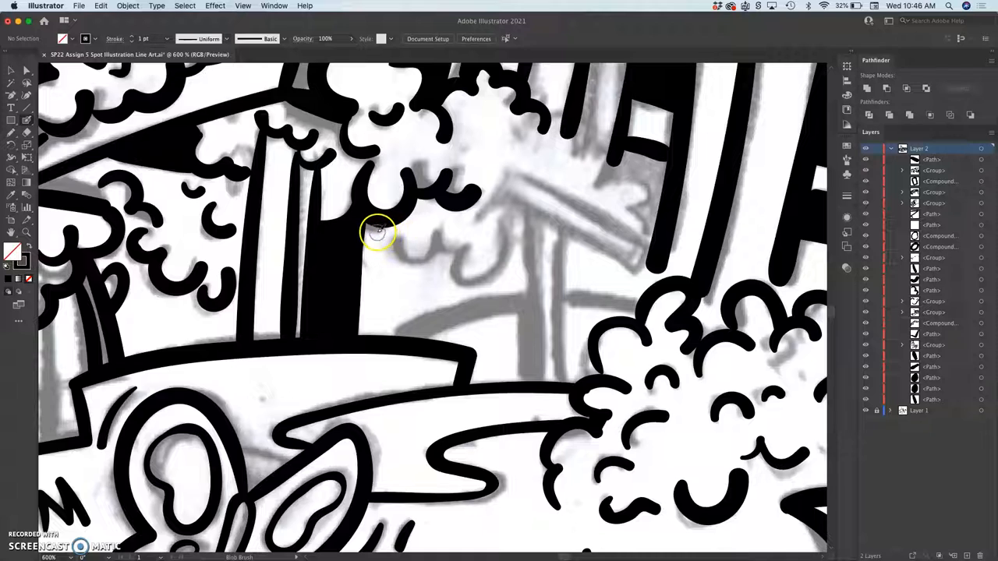
drag(367, 233, 405, 238)
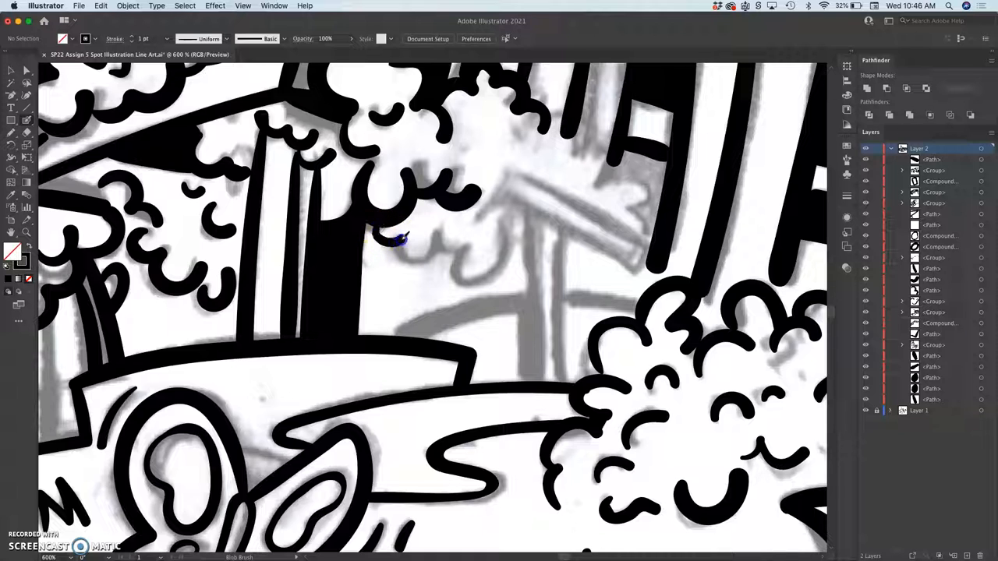
drag(401, 238, 488, 282)
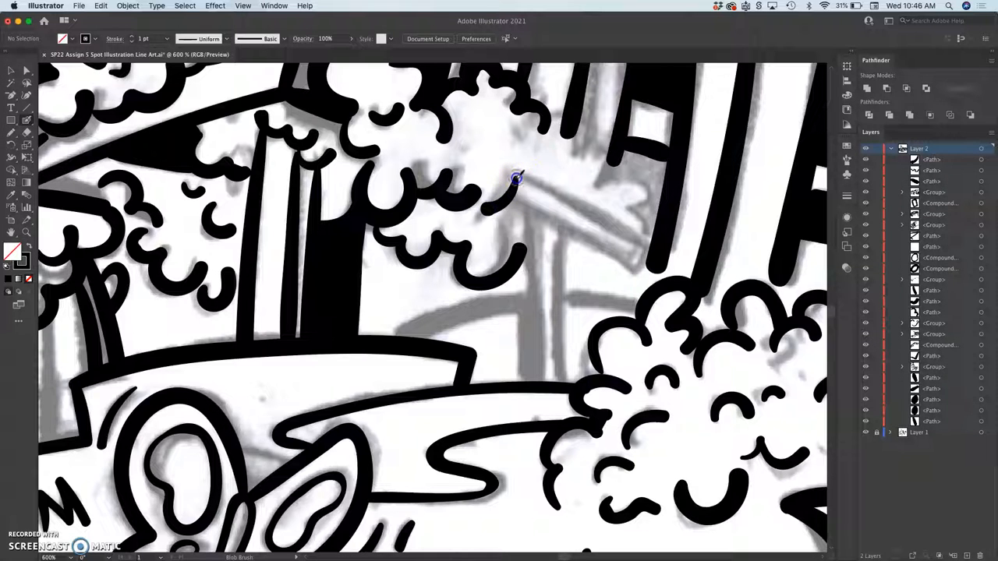
mouse_move(512, 204)
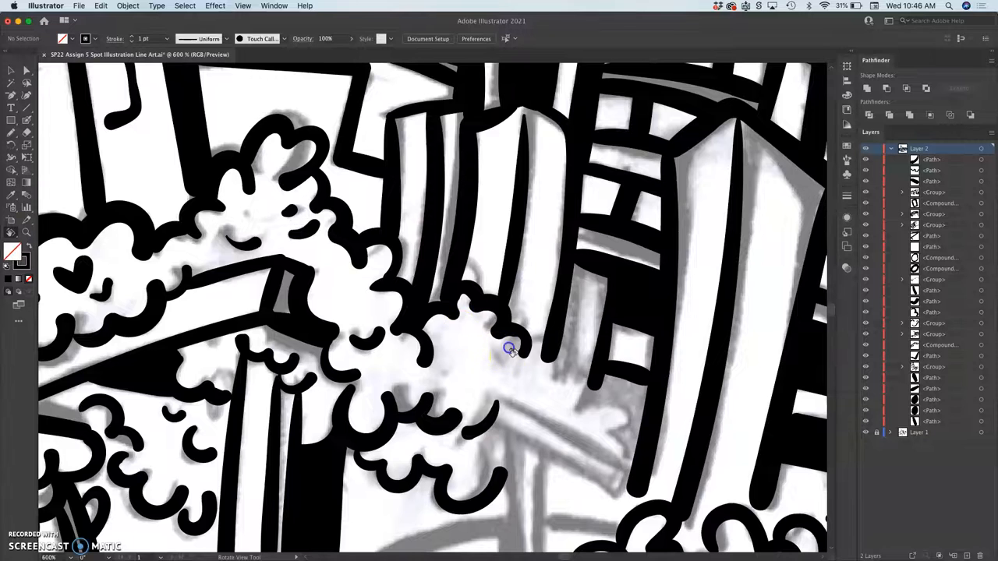
Rotate the canvas to a drawing angle and ink foliage scallops climbing toward the tower.
drag(508, 349, 142, 248)
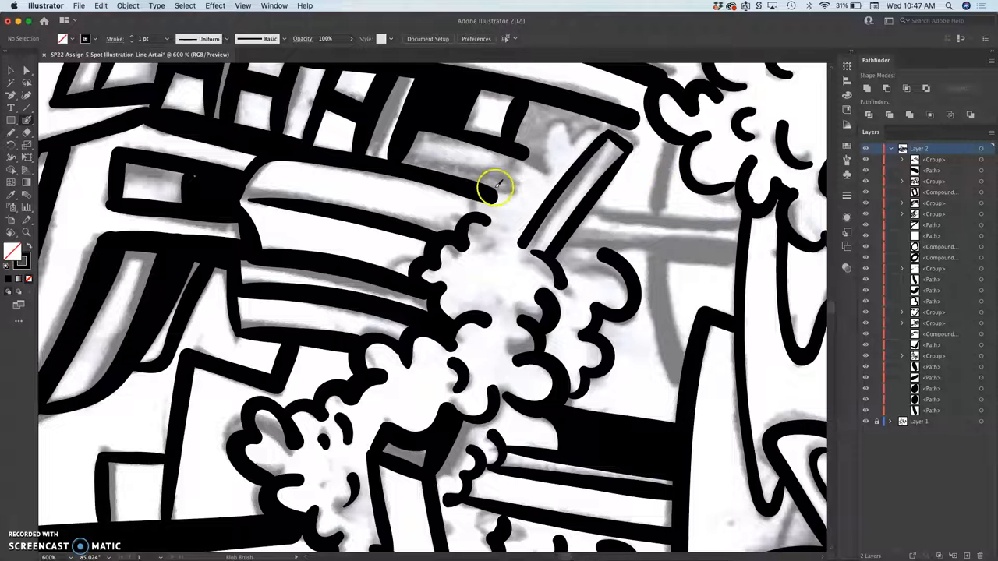
click(503, 187)
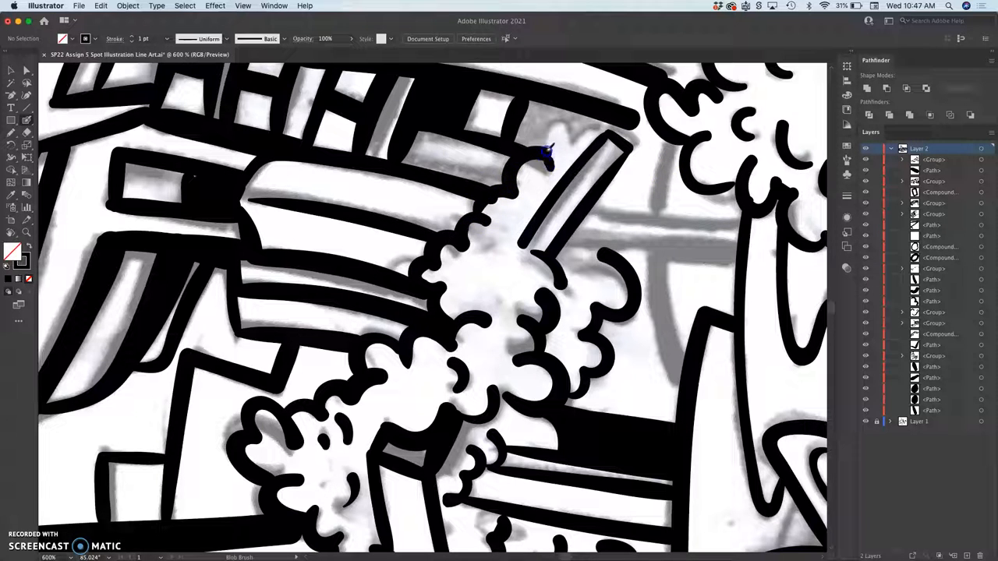
drag(546, 152, 635, 125)
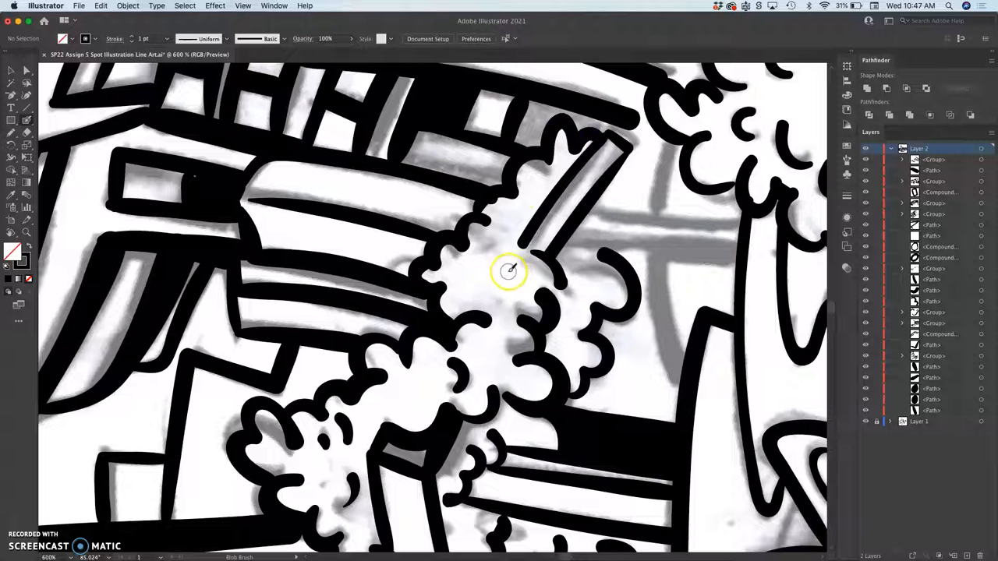
mouse_move(508, 207)
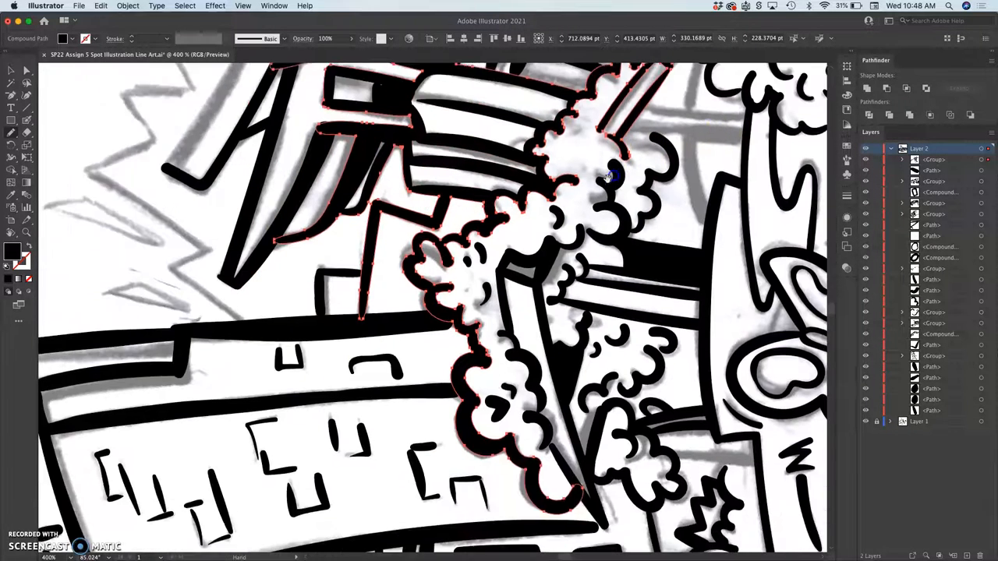
mouse_move(13, 234)
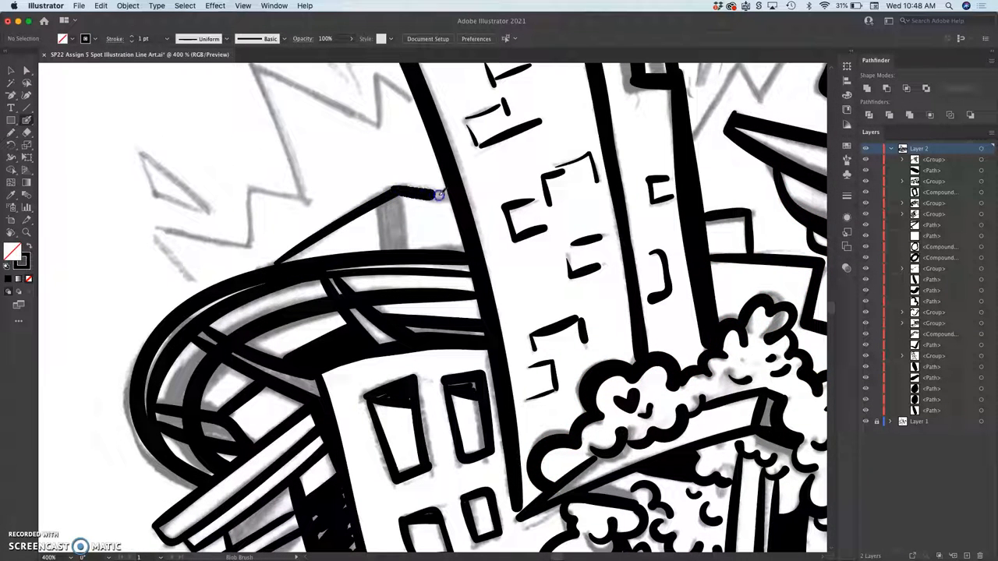
Draw a burst line from the stadium roof along the gray zigzag sketch.
drag(437, 195, 402, 242)
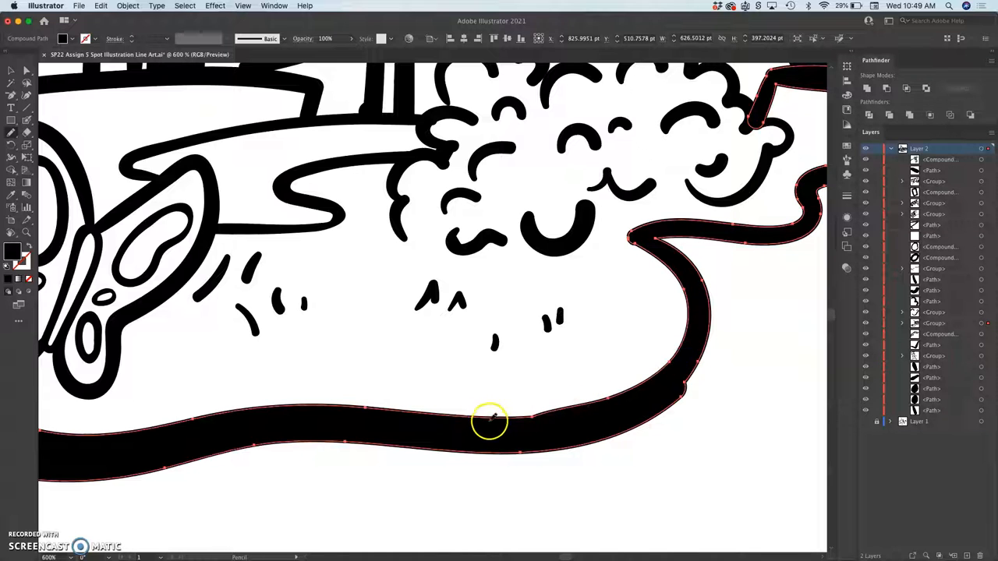
mouse_move(552, 424)
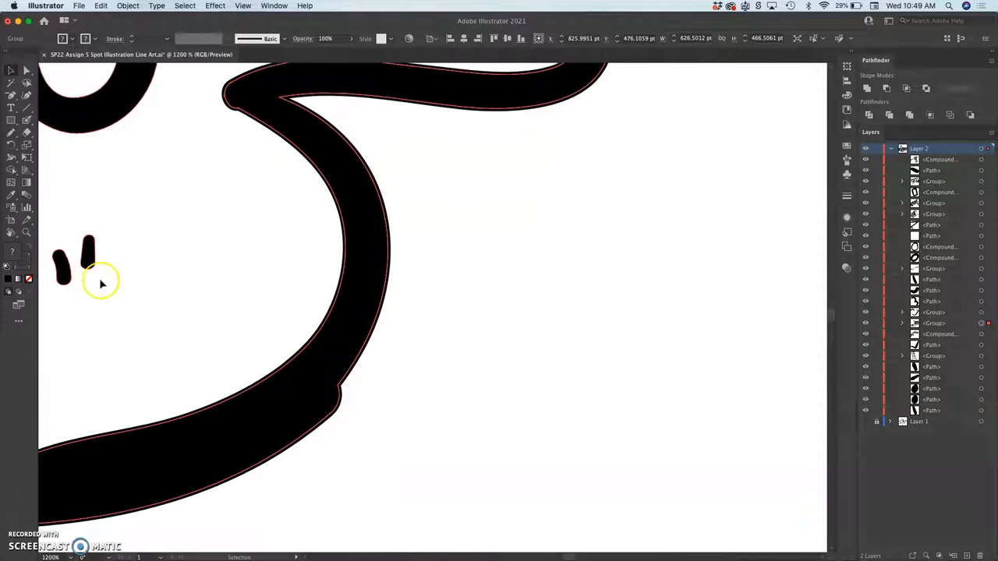
mouse_move(127, 6)
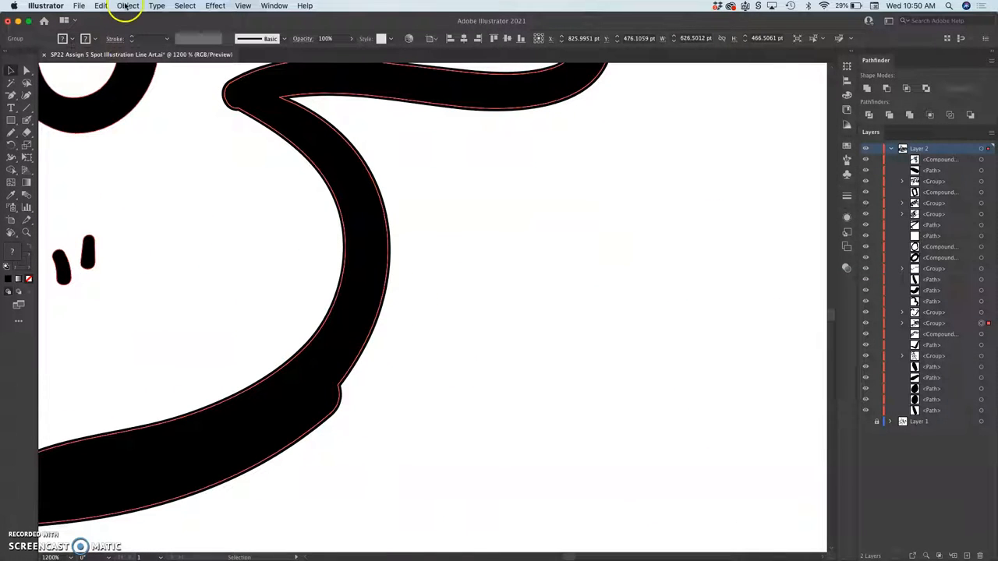
Convert the selected strokes into outlined shapes from the Object menu.
click(129, 5)
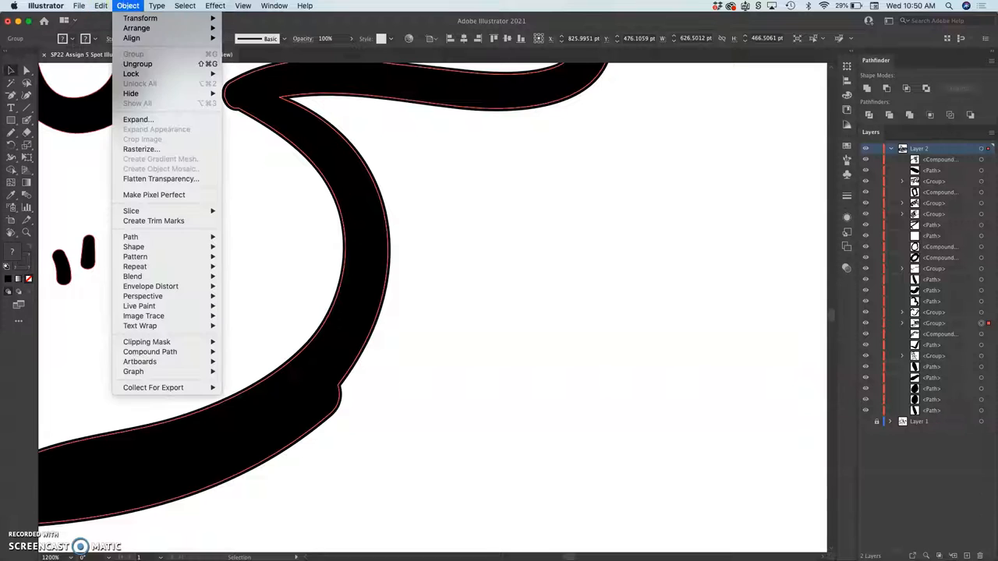
mouse_move(131, 237)
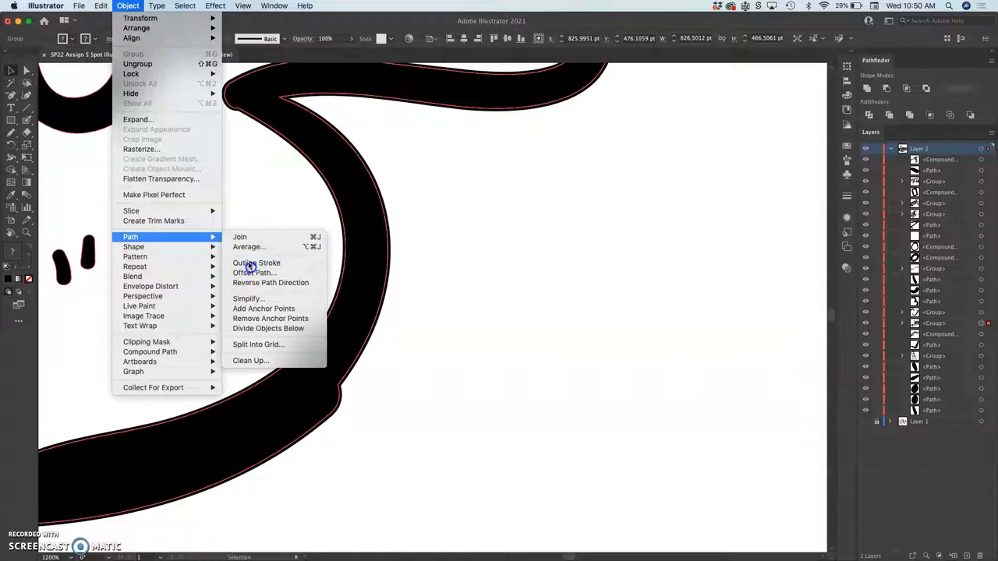
click(256, 262)
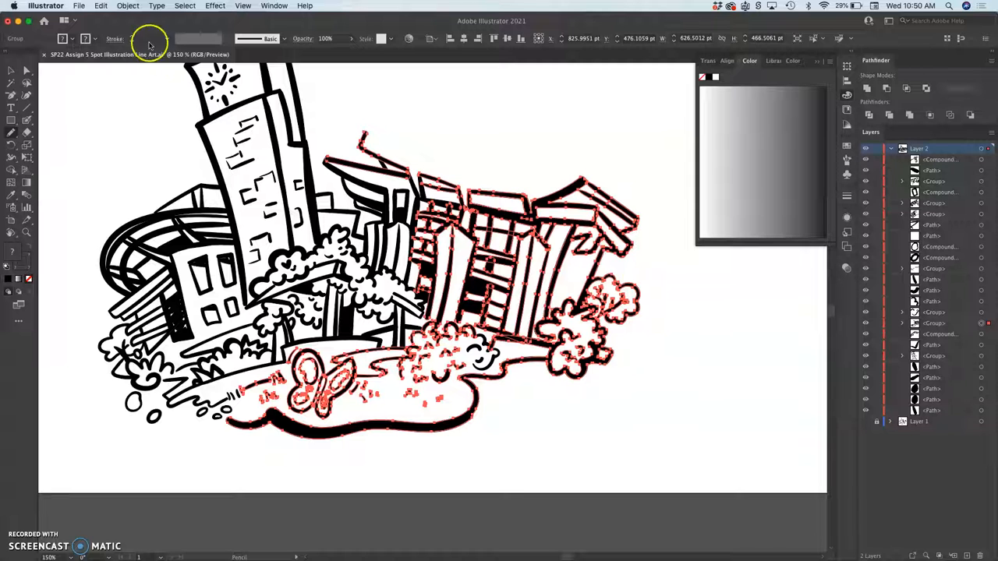
Click the top menu bar near the stadium-base bush inking.
click(76, 6)
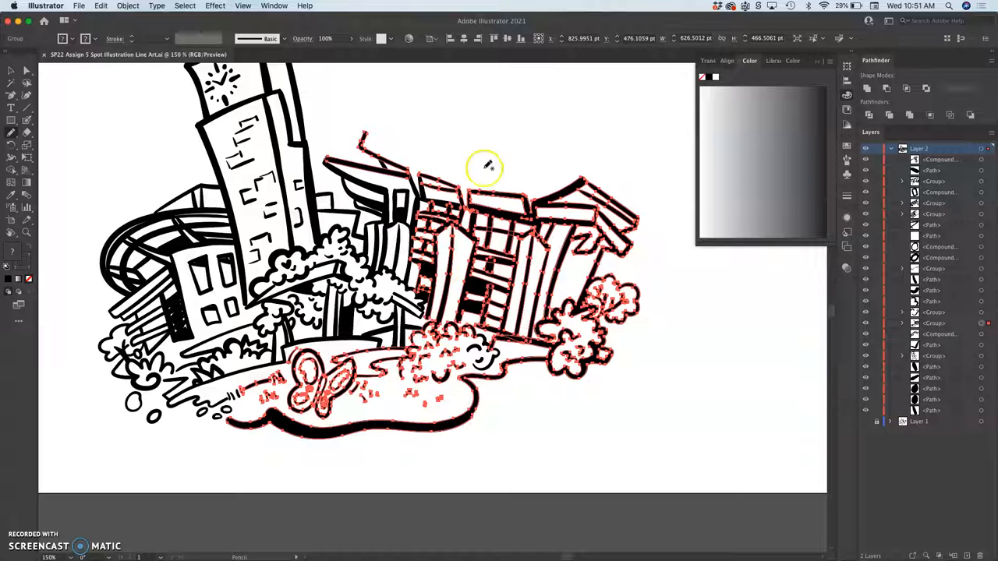
mouse_move(506, 159)
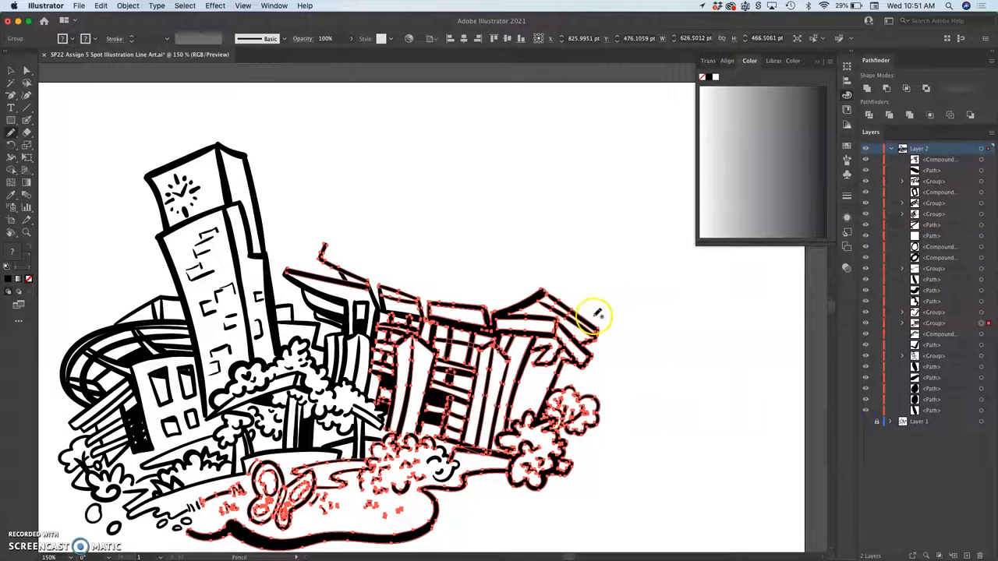
mouse_move(561, 304)
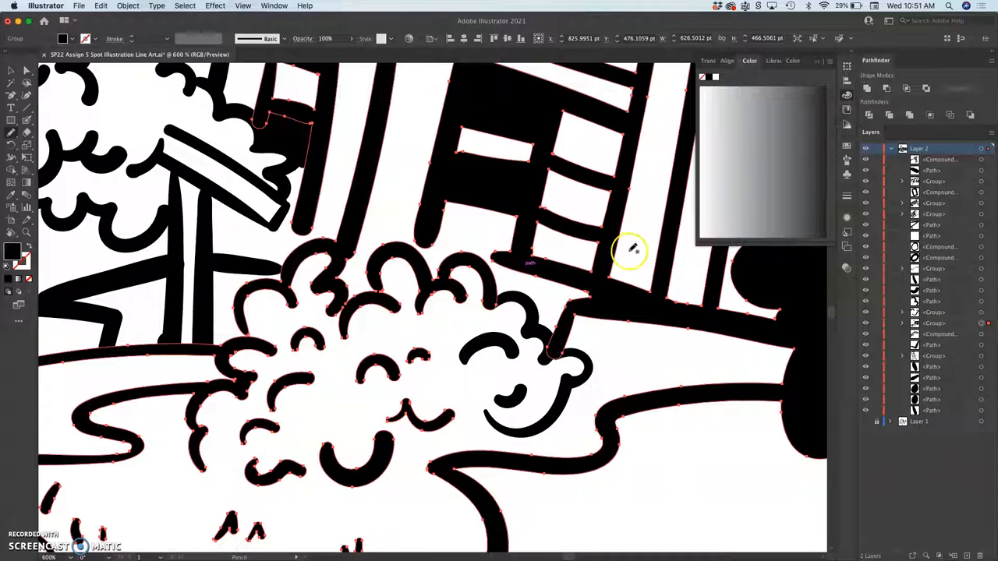
mouse_move(616, 264)
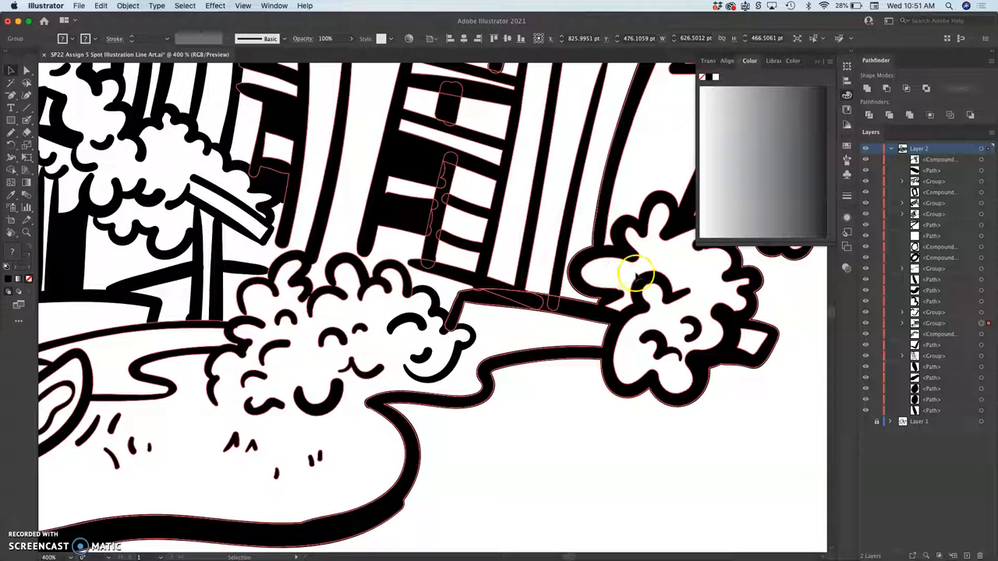
click(139, 5)
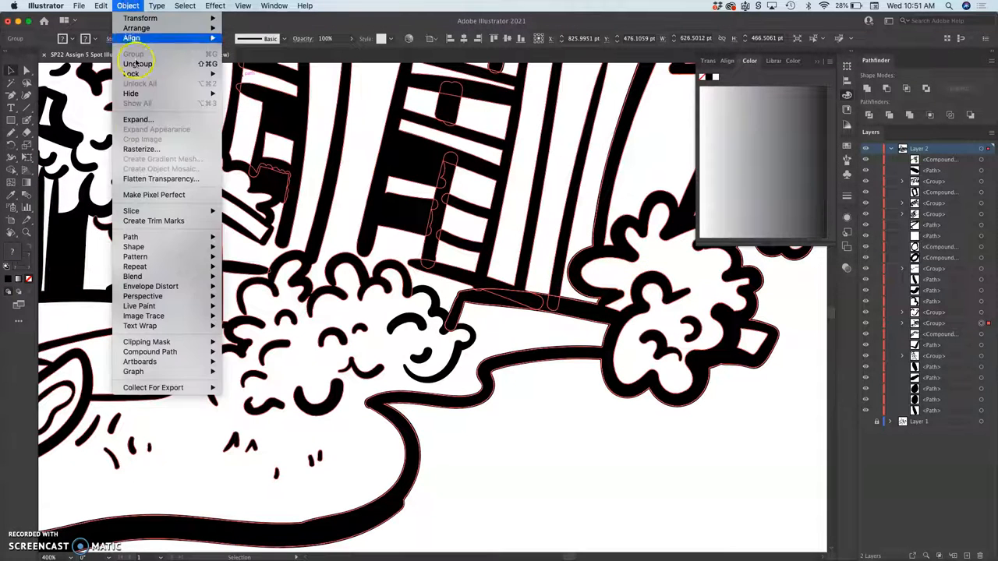
click(135, 63)
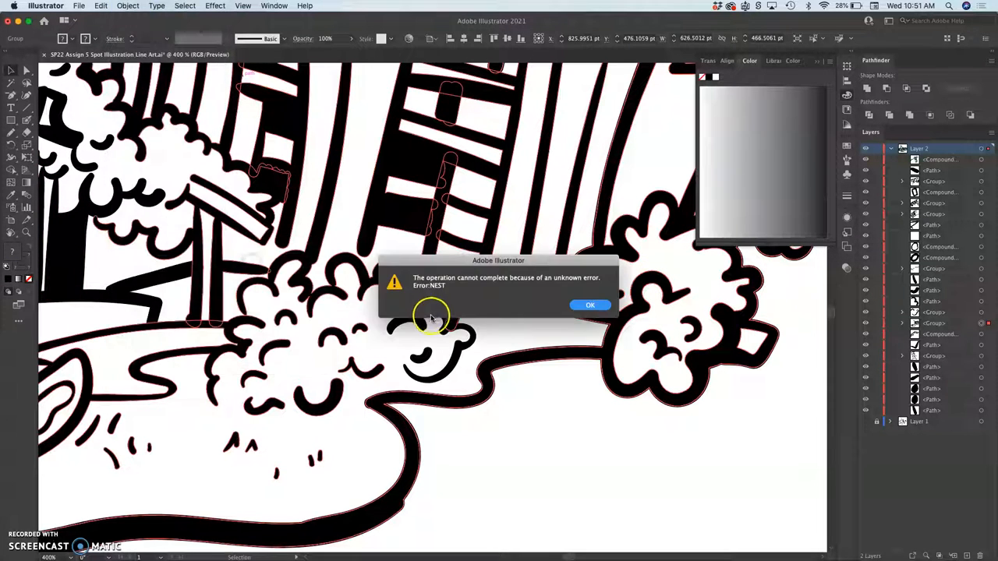
click(590, 305)
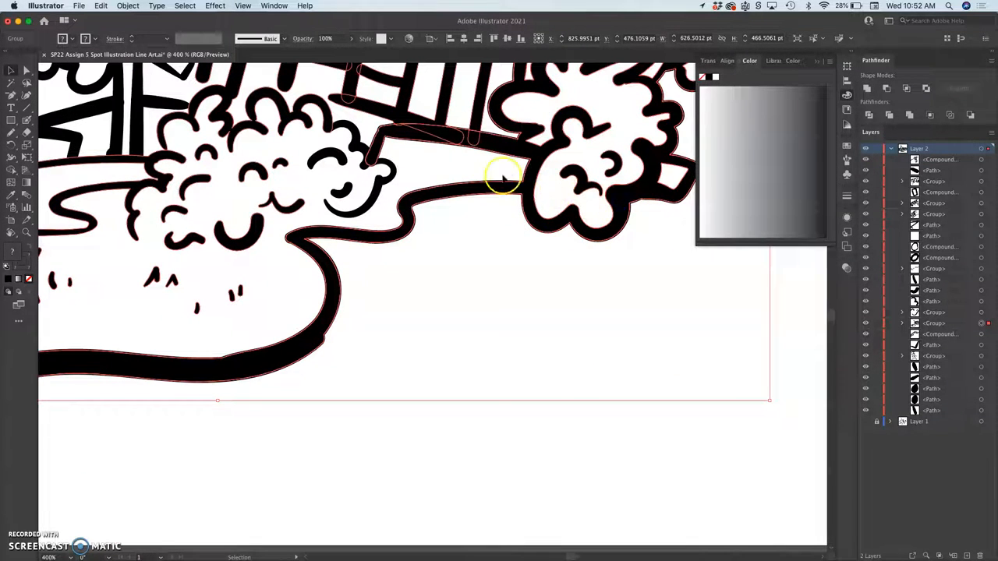
mouse_move(343, 281)
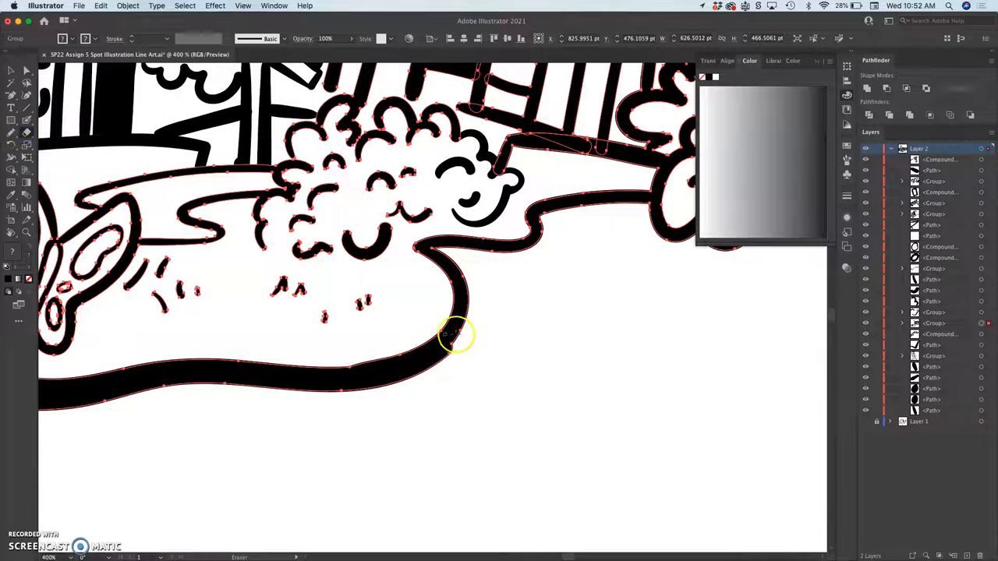
Erase excess ink along the thick ground line's rough curve.
drag(456, 336, 395, 386)
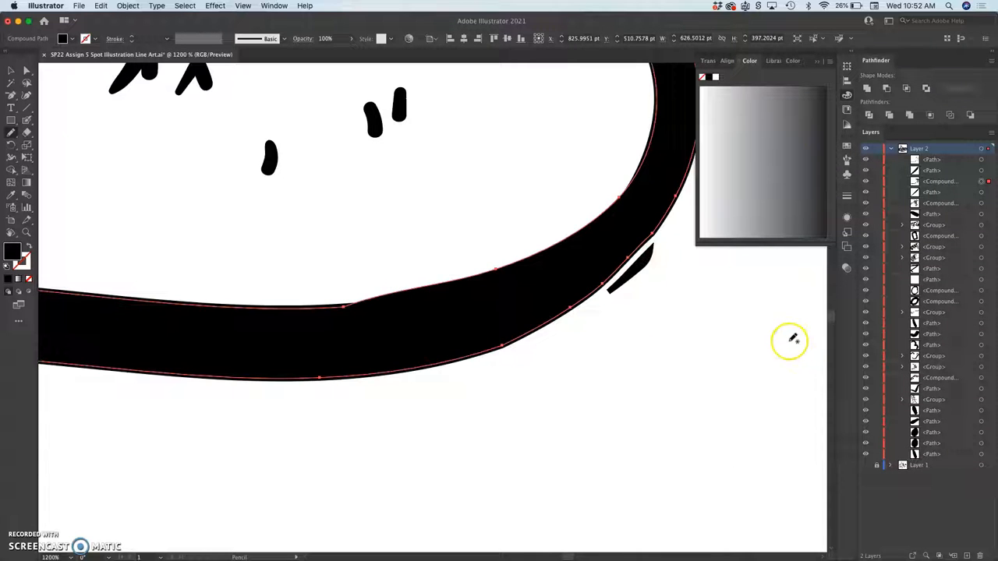
mouse_move(363, 299)
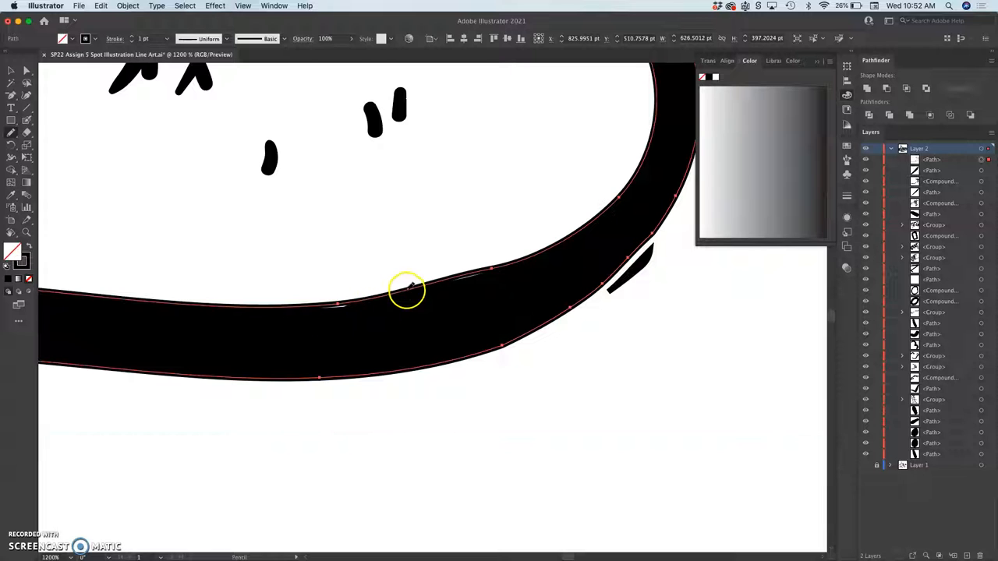
mouse_move(557, 244)
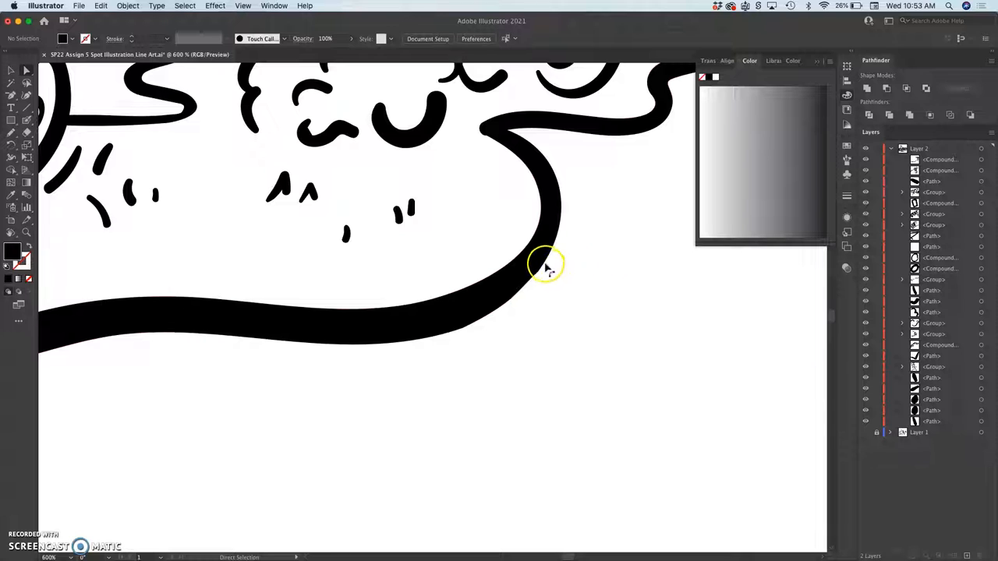
Select the ground path and smooth its upward right bend with the Smooth Tool.
click(546, 265)
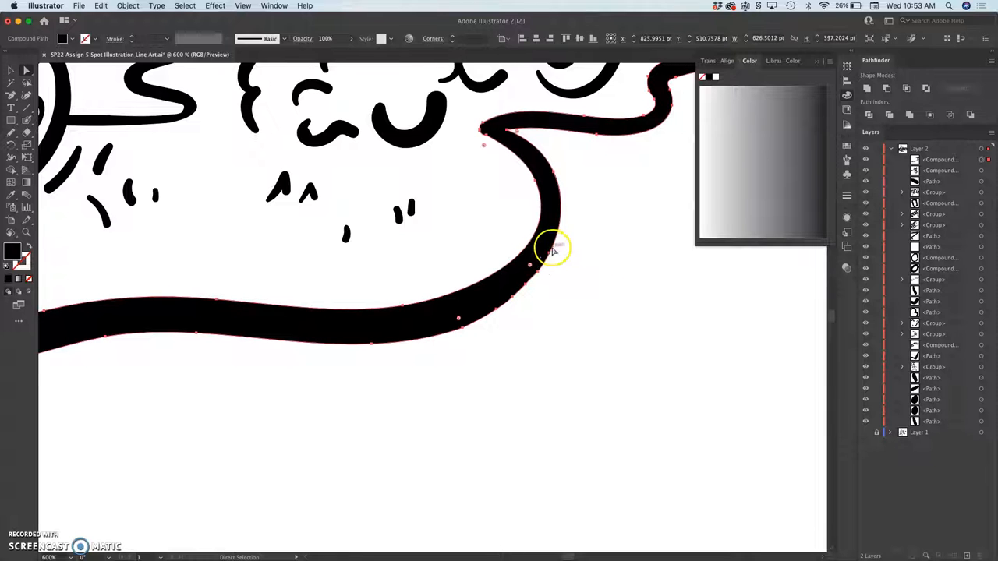
click(10, 121)
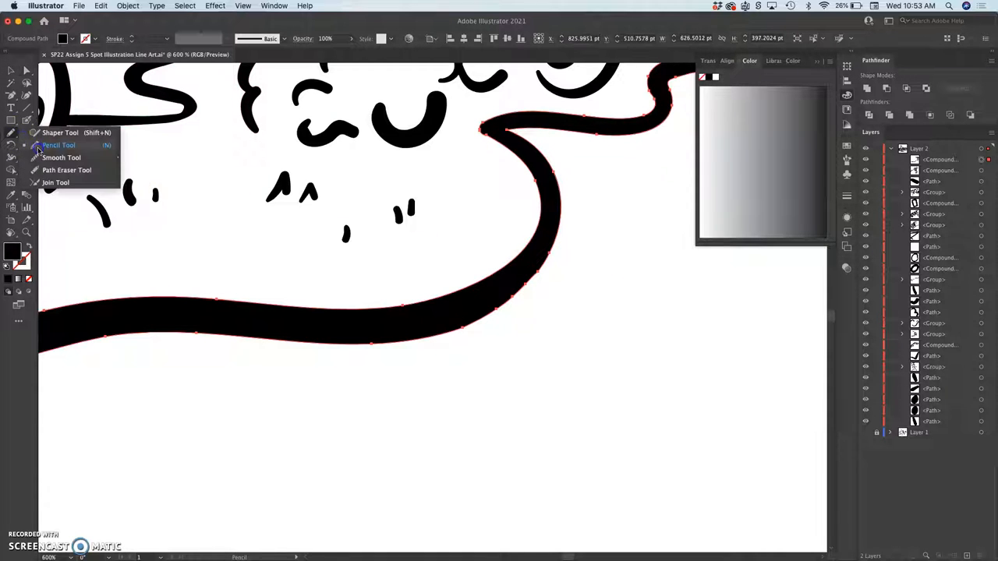
click(58, 145)
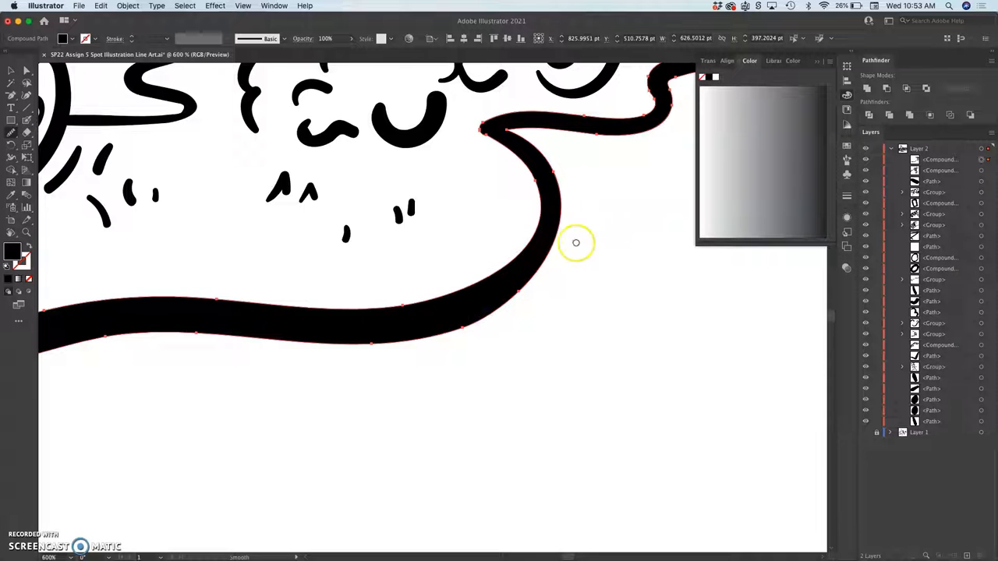
drag(576, 243, 451, 348)
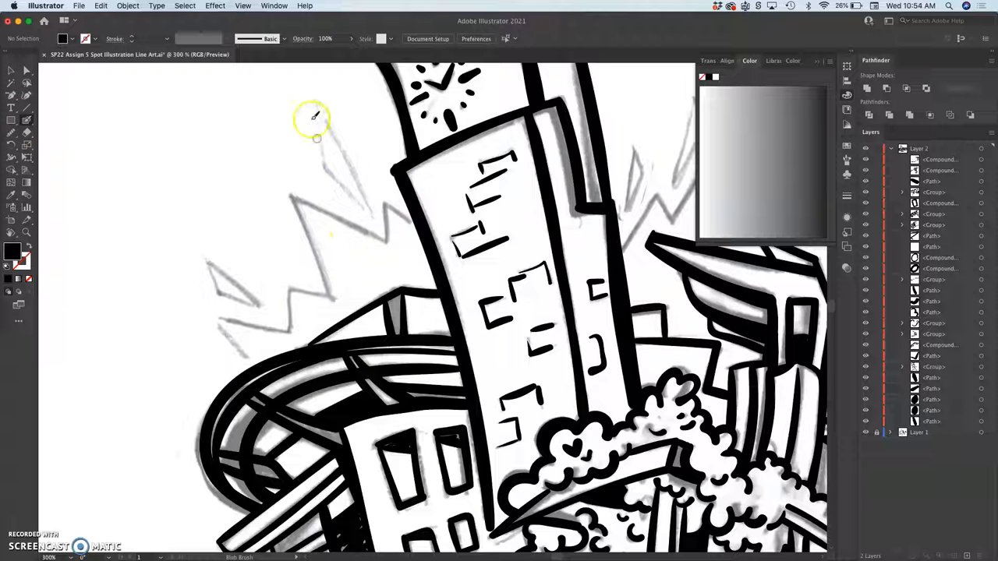
Ink the zigzag burst spikes to the left of the clock tower.
drag(318, 119, 326, 168)
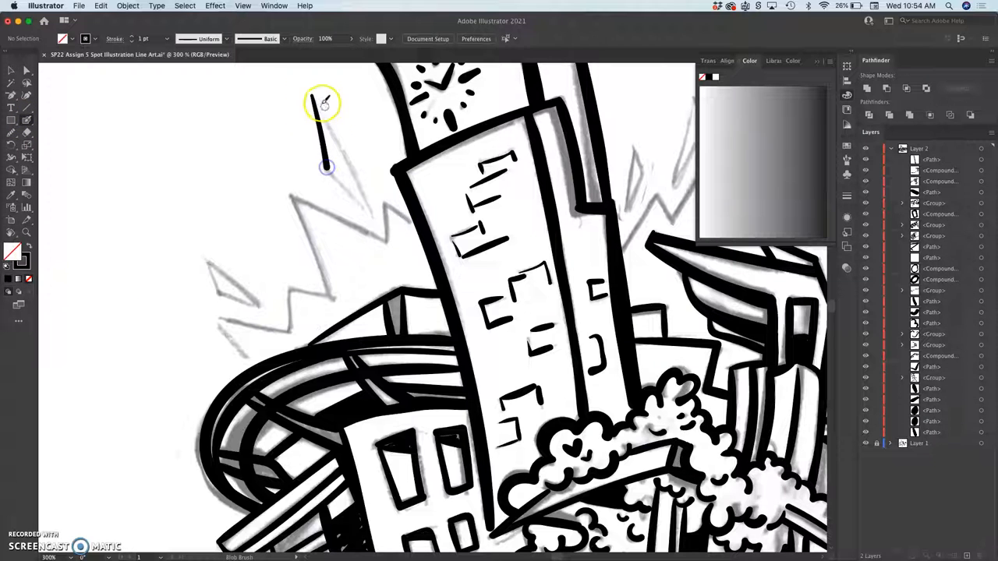
drag(324, 102, 371, 215)
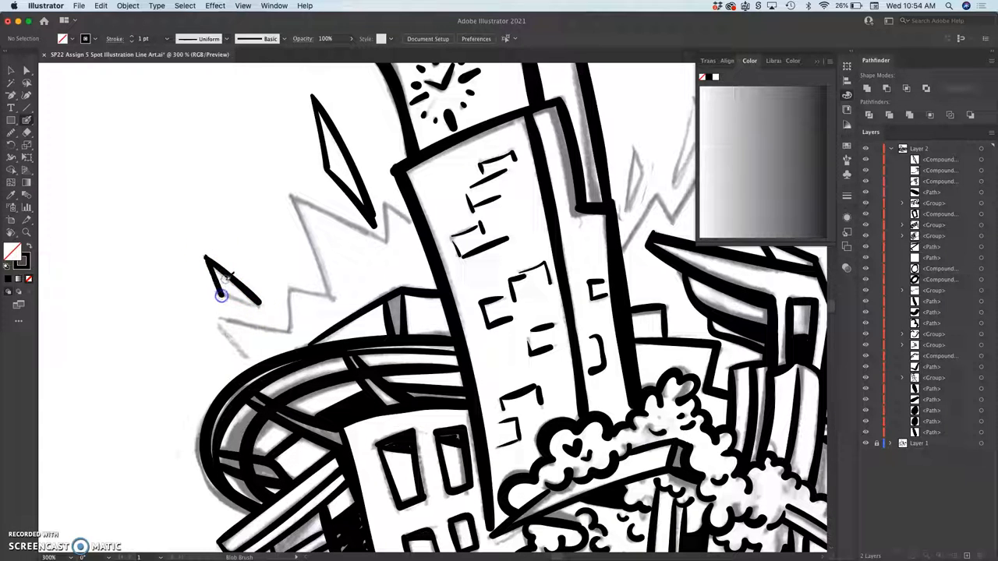
drag(223, 295, 265, 310)
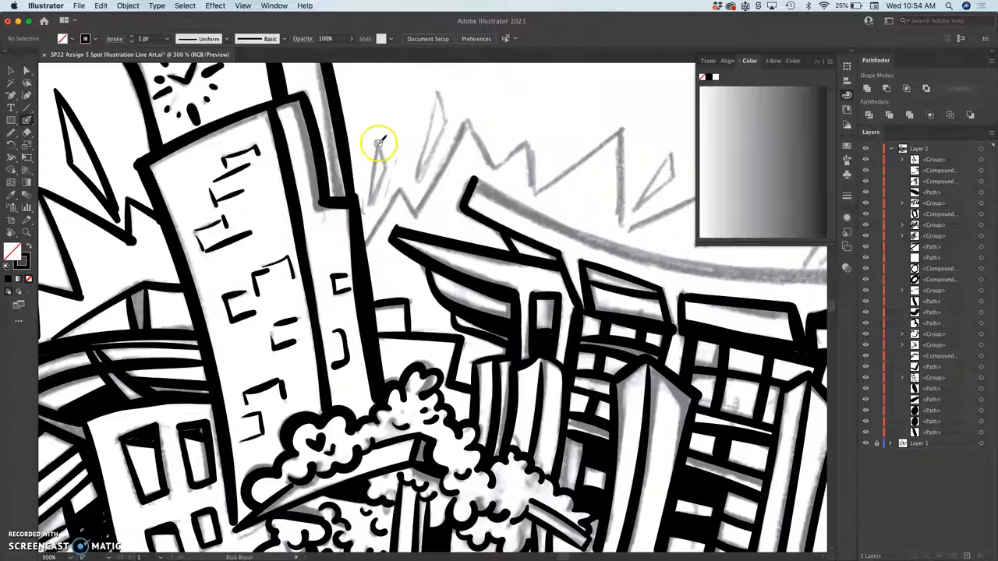
Ink the burst spikes right of the tower and the zigzag above the stadium.
drag(386, 152, 366, 195)
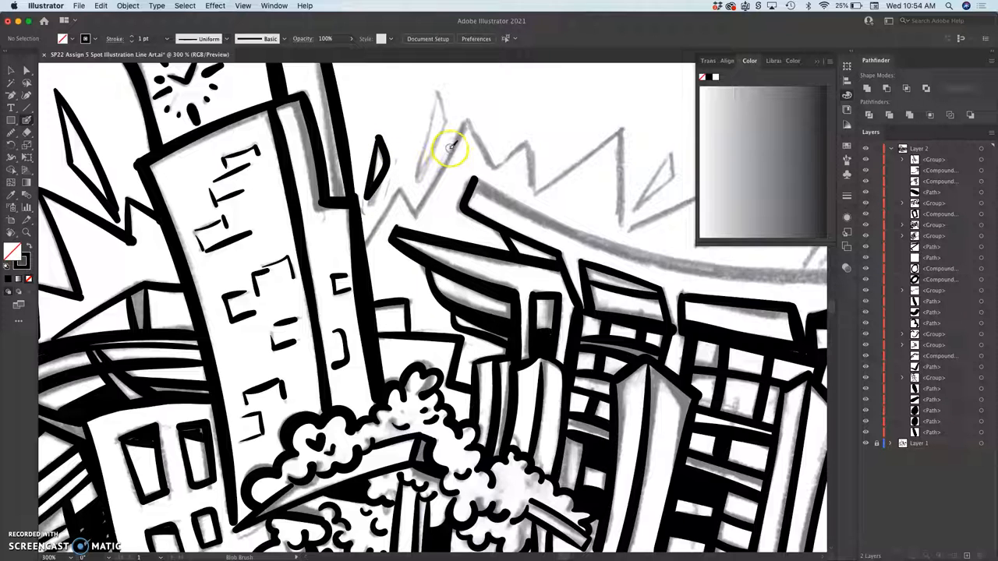
drag(441, 93, 417, 173)
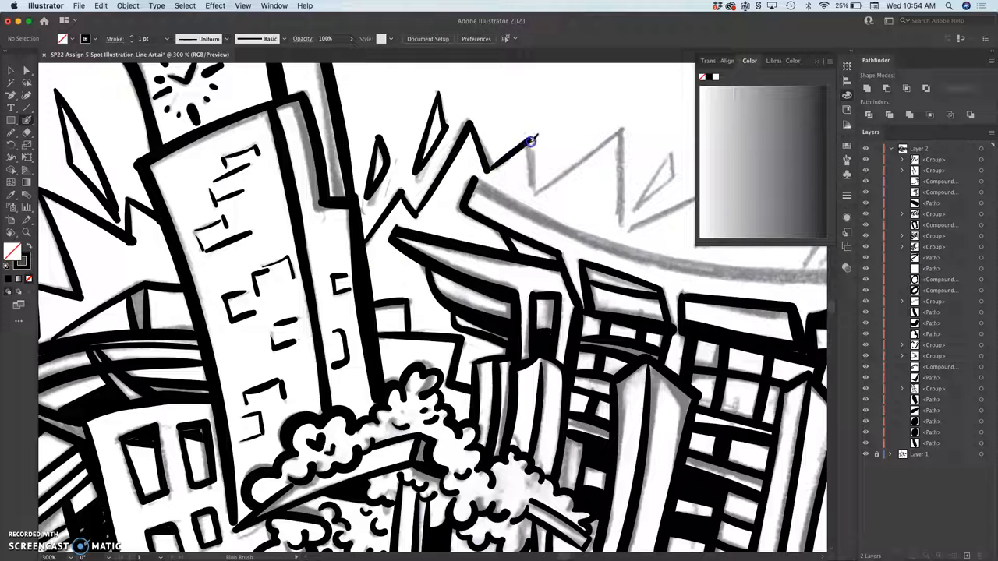
drag(530, 142, 607, 143)
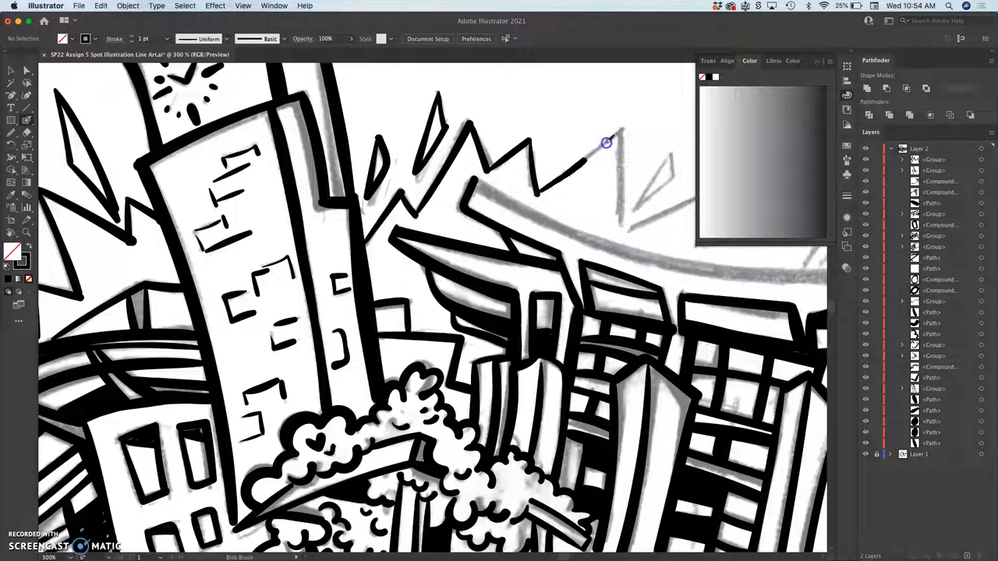